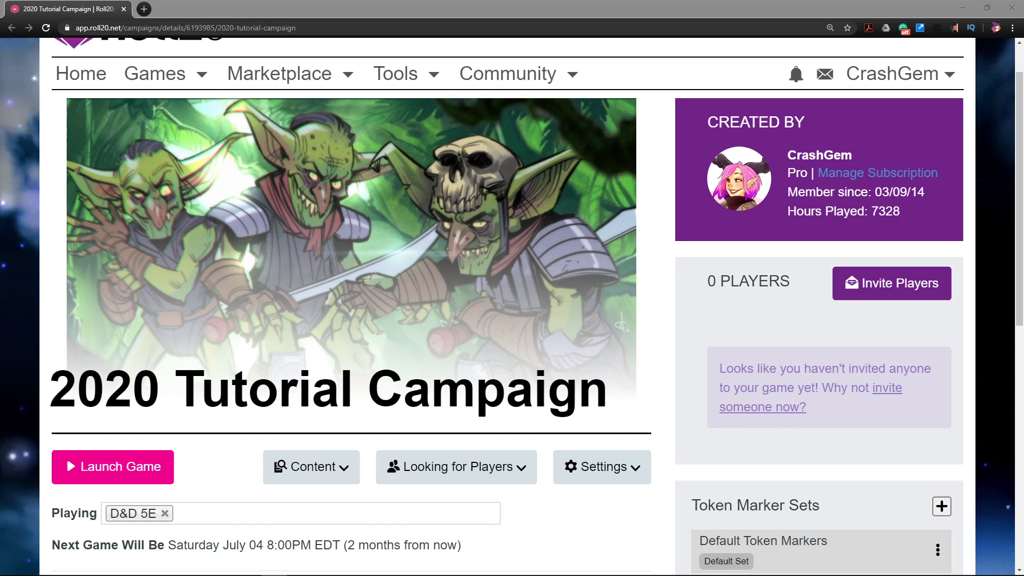
mouse_move(480, 312)
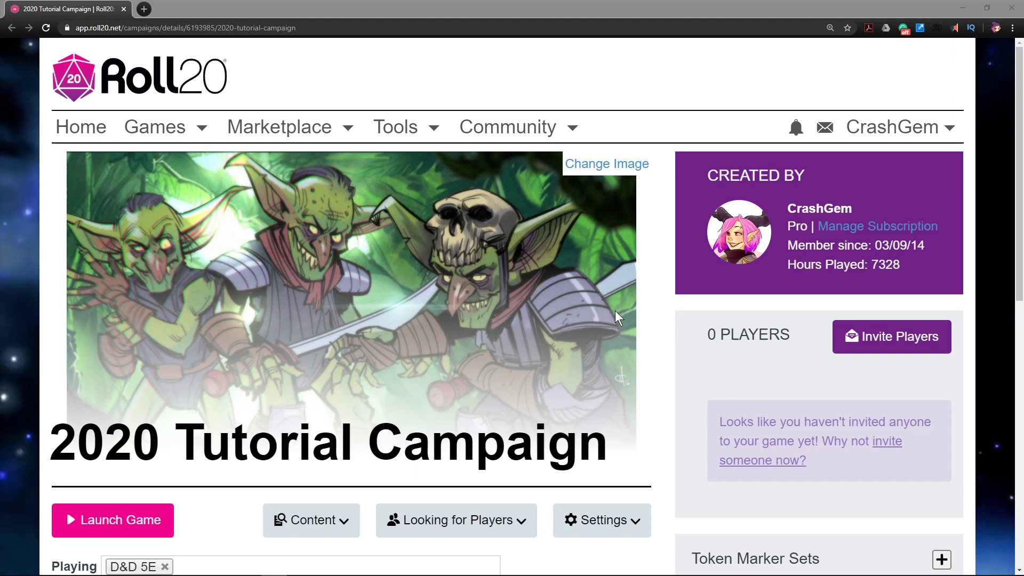
mouse_move(658, 323)
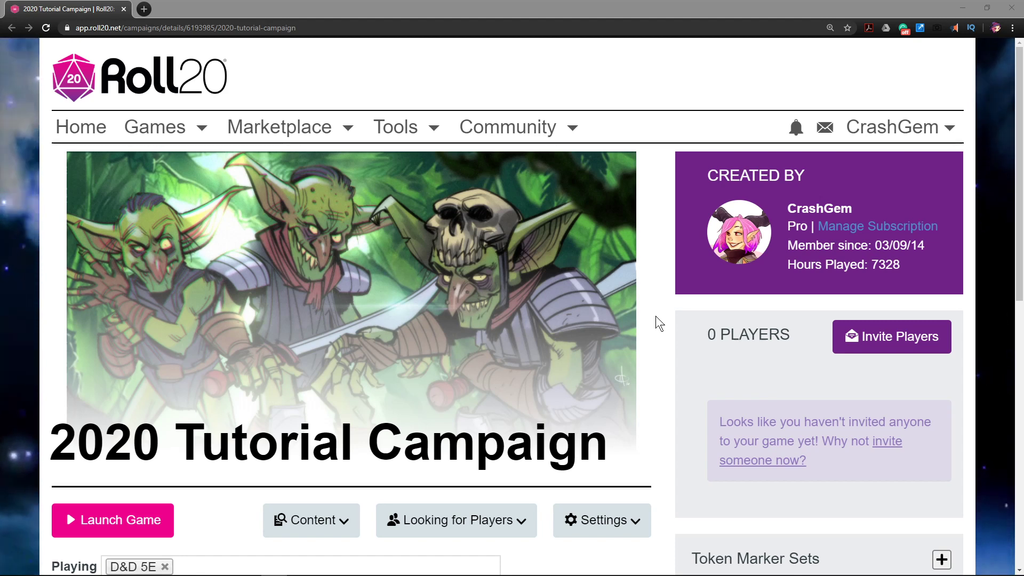
mouse_move(606, 308)
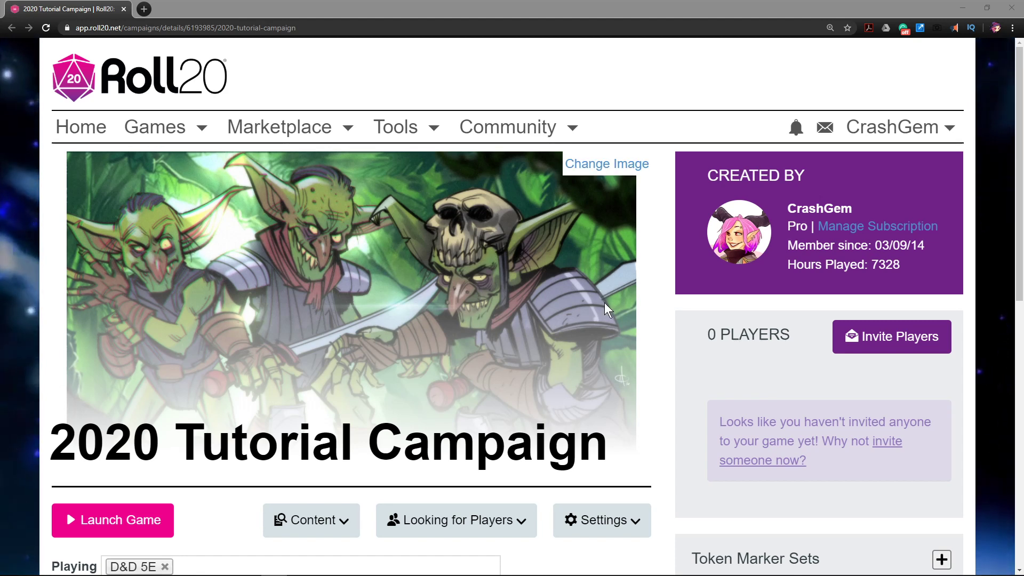
mouse_move(274, 304)
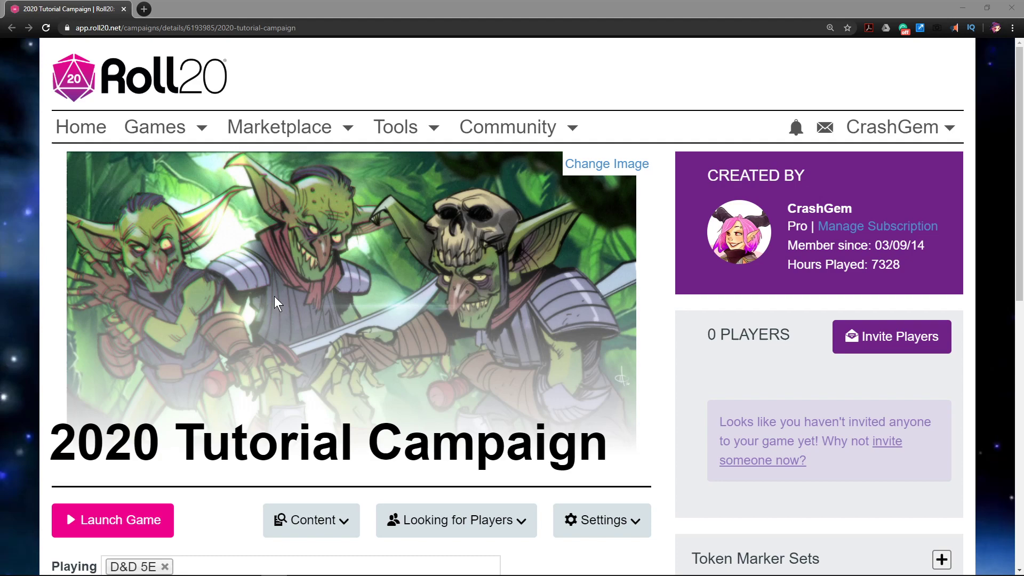
Go to the 2020 Tutorial Campaign's API Scripts page through its Settings dropdown.
scroll(down, 3)
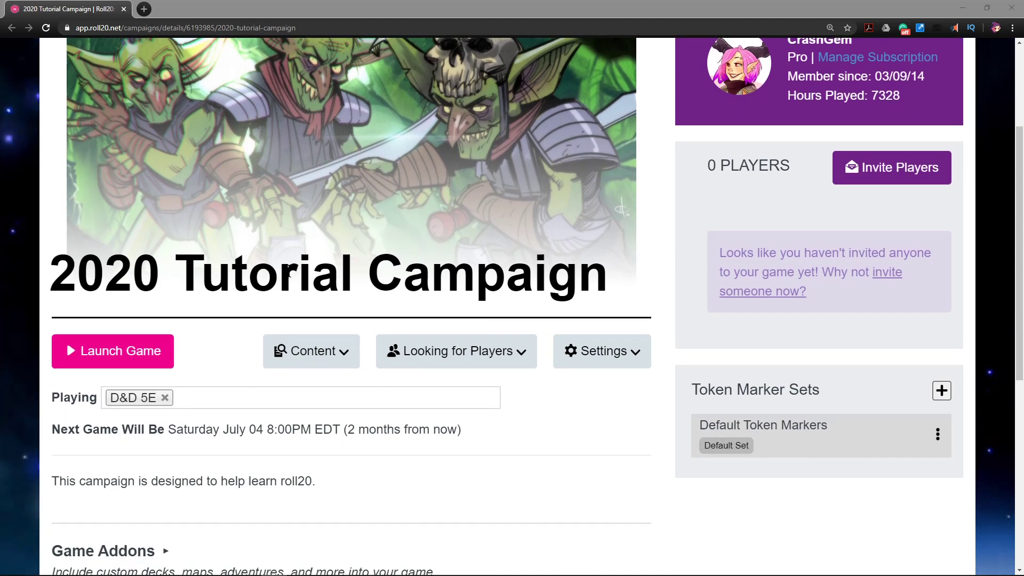
scroll(down, 3)
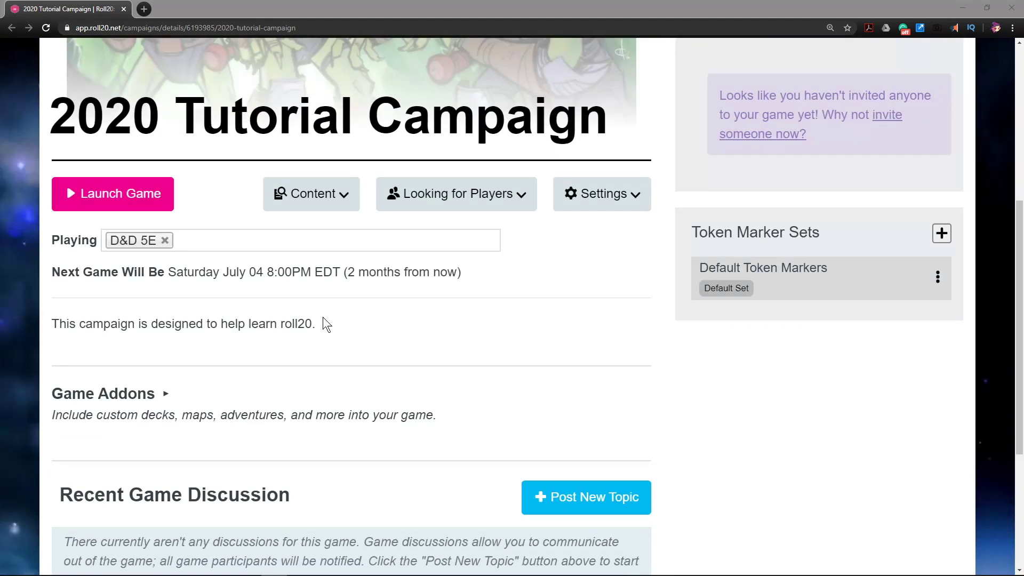
click(600, 193)
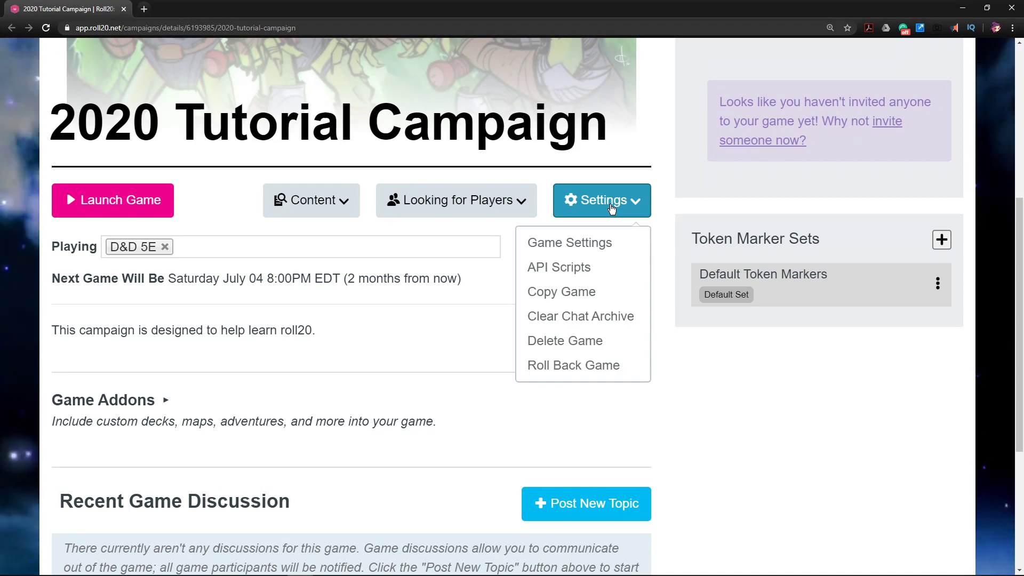
mouse_move(558, 267)
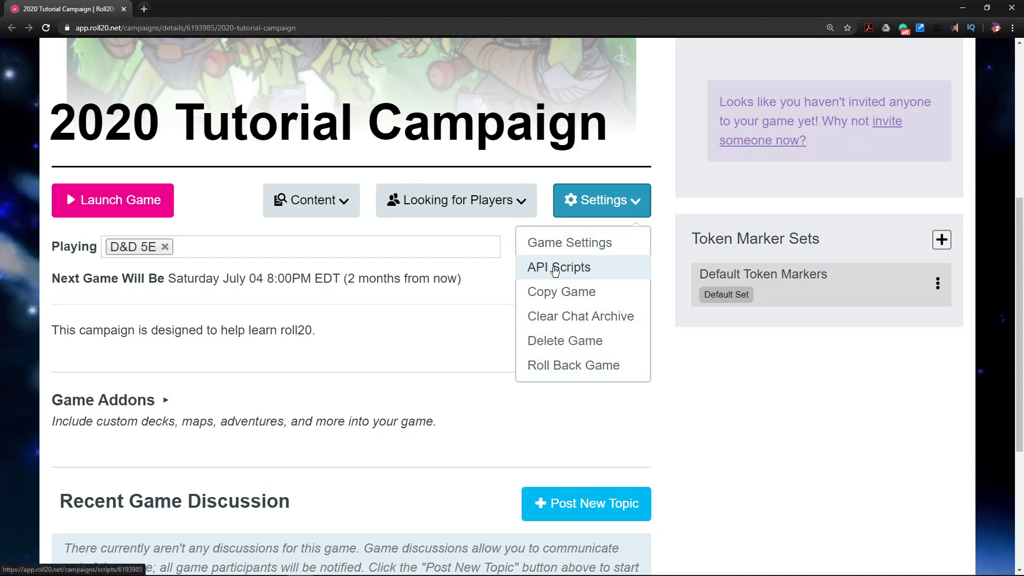
click(558, 267)
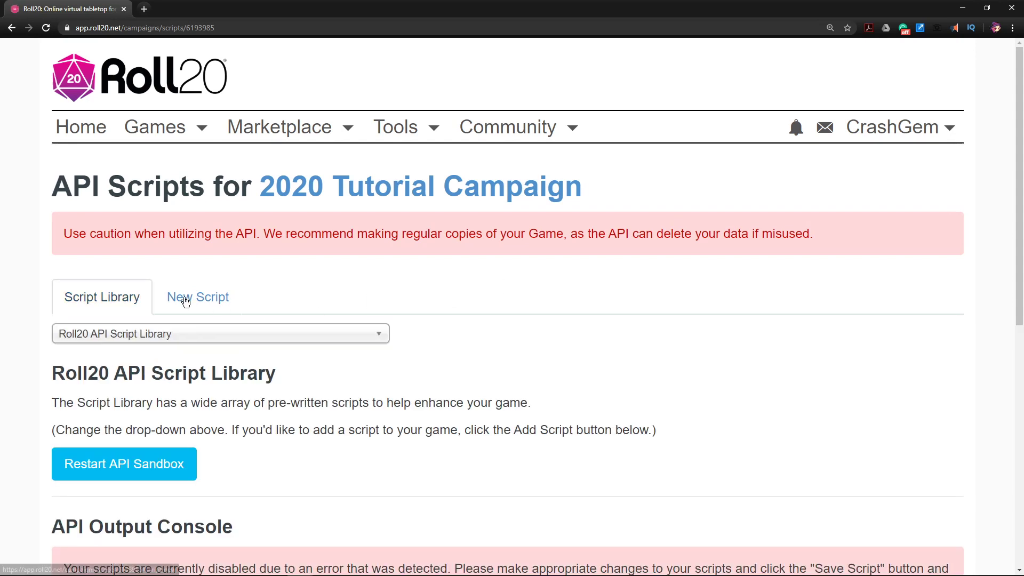
mouse_move(353, 279)
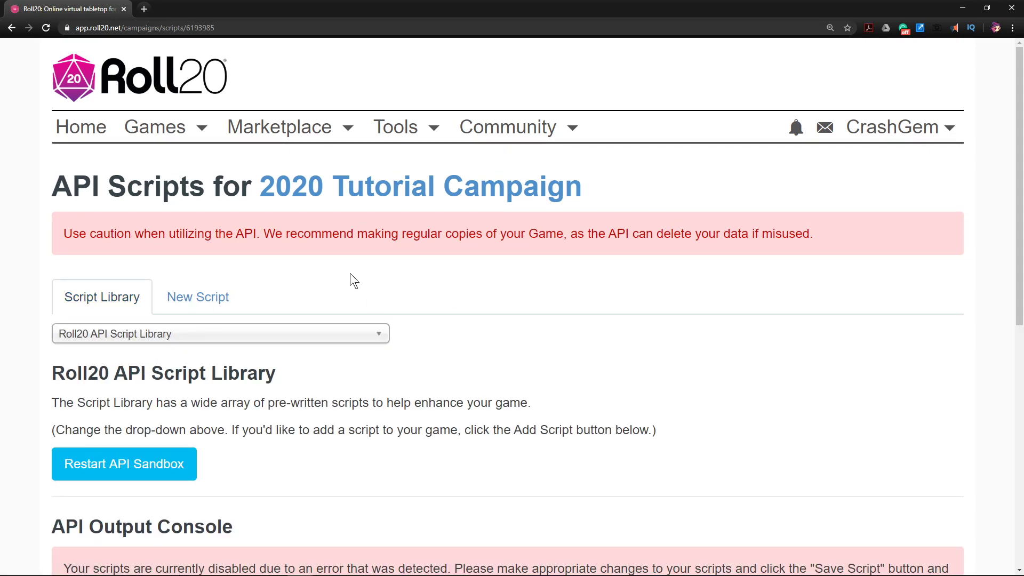
mouse_move(165, 262)
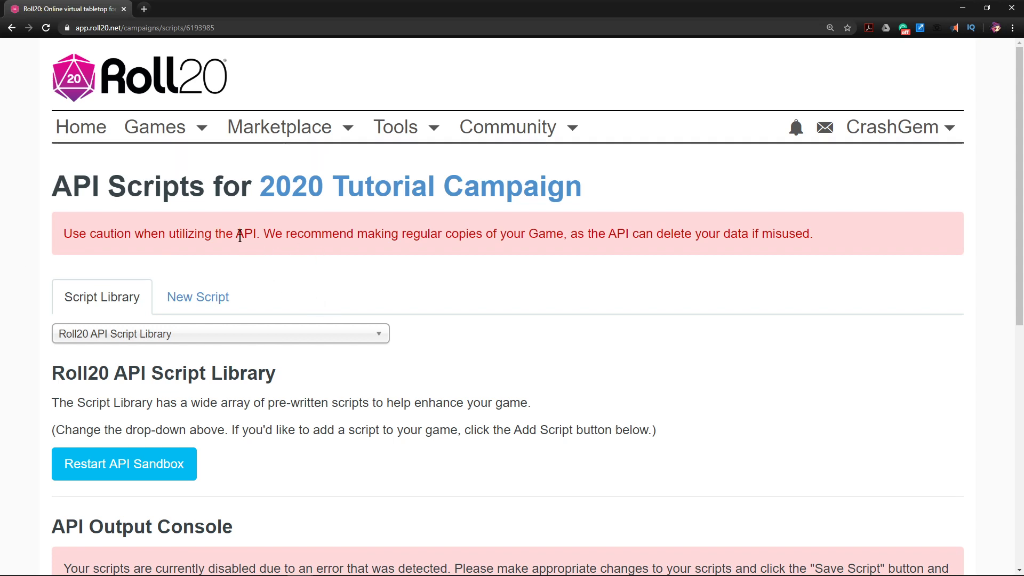
scroll(down, 3)
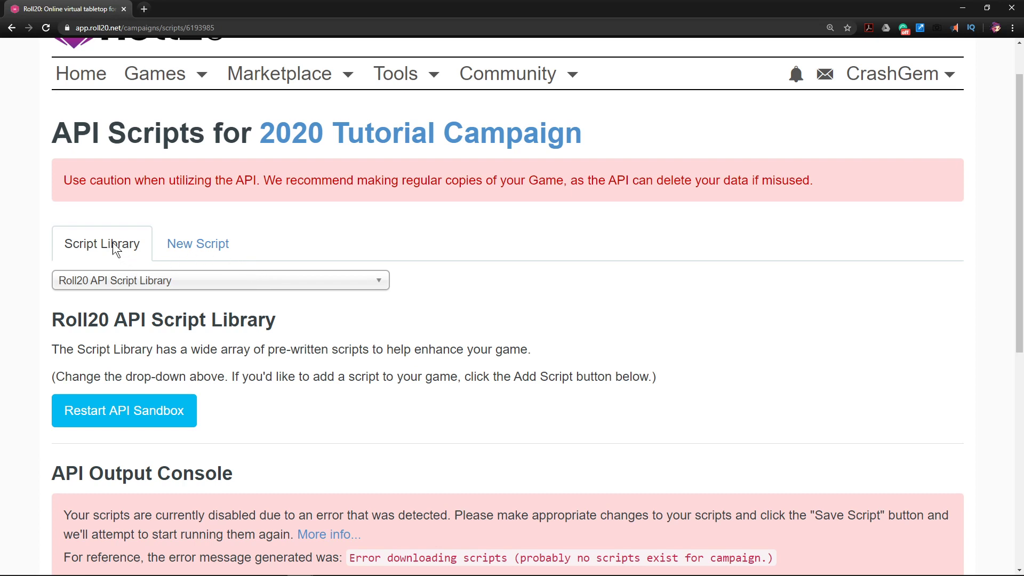
mouse_move(102, 273)
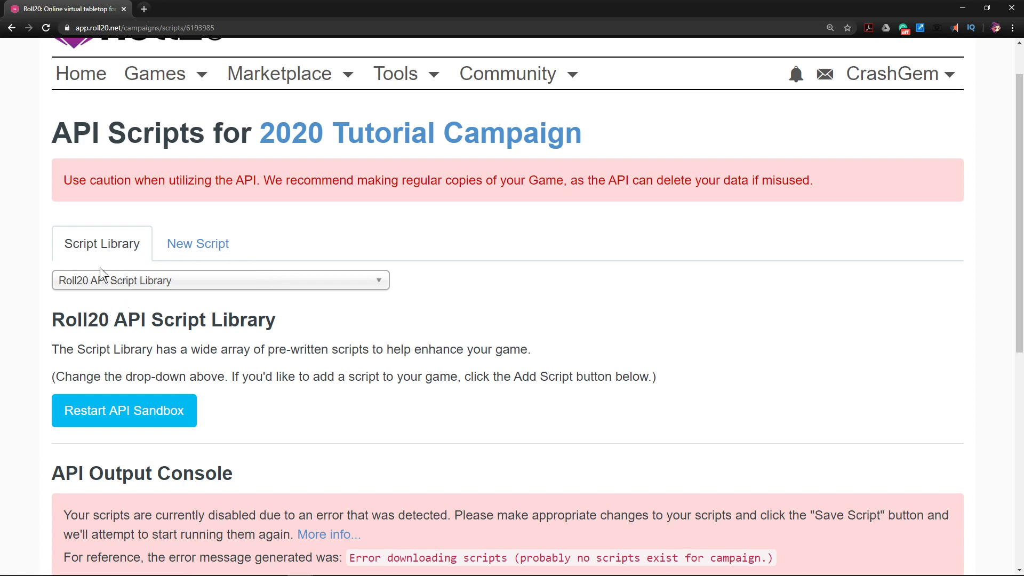
Search the script library for 'tokenmod' and select TokenMod 0.8.52 by The Aaron.
click(220, 280)
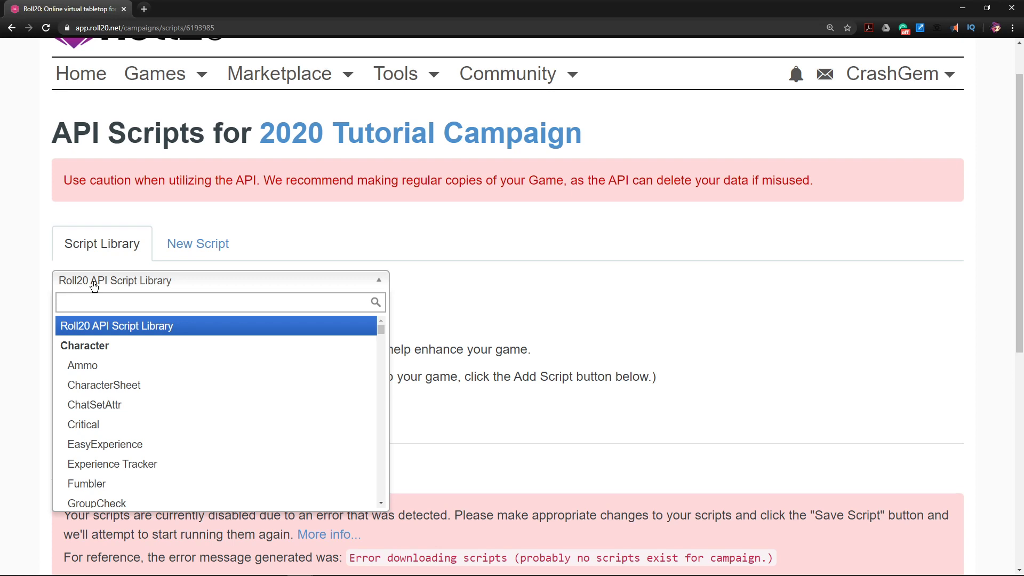
text(tokenm)
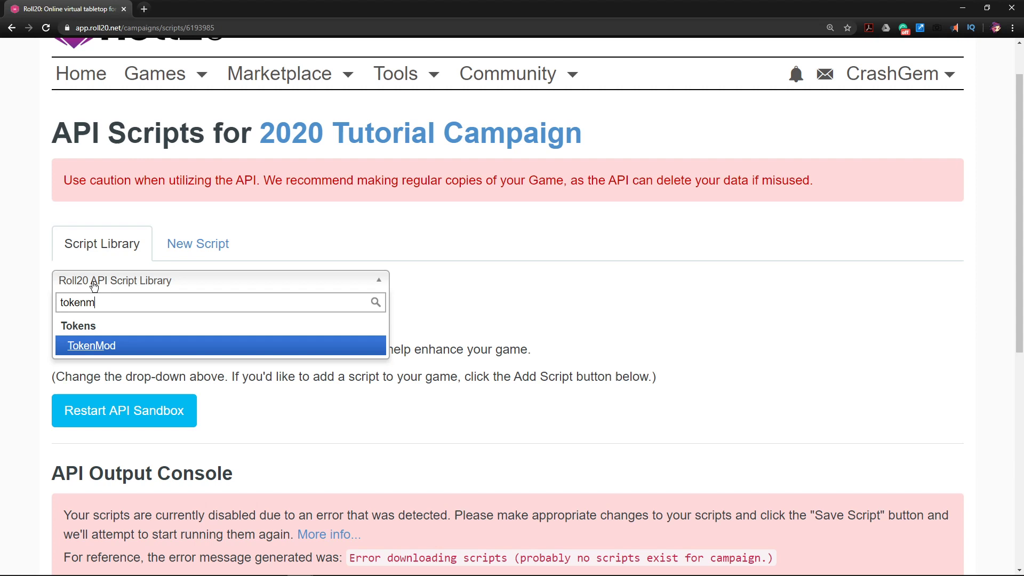
text(od)
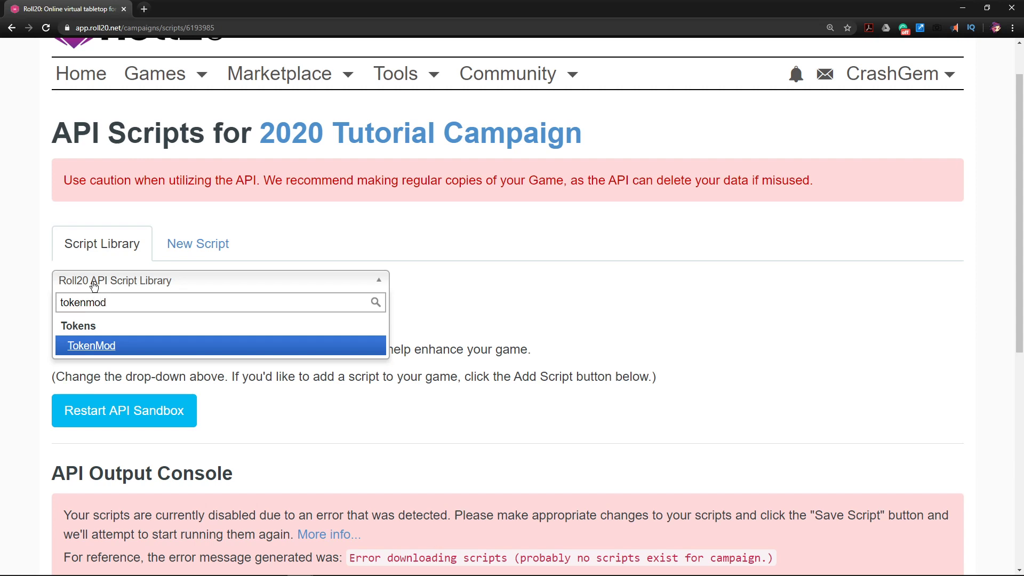
click(91, 345)
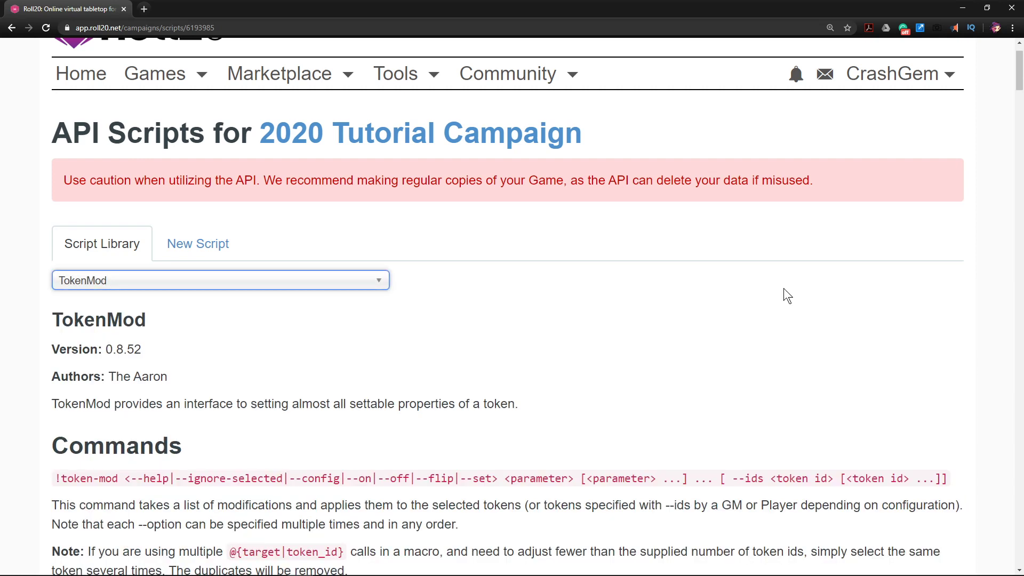
scroll(down, 3)
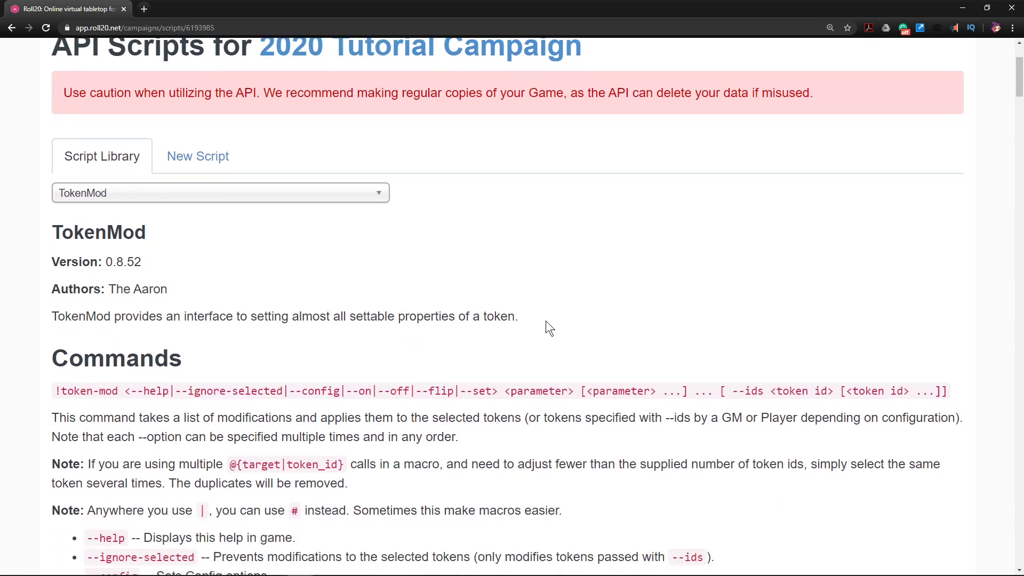
scroll(down, 3)
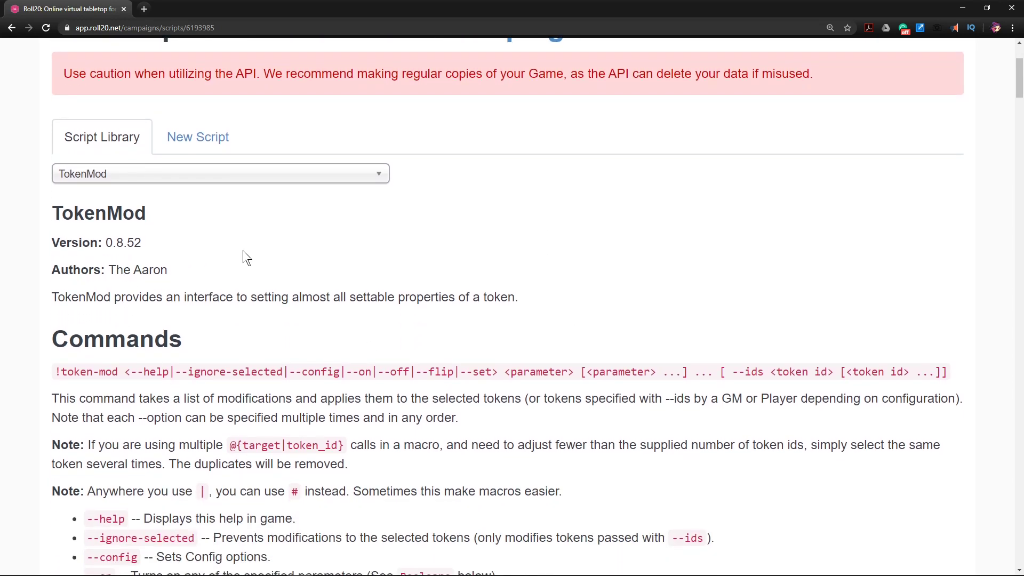
scroll(down, 3)
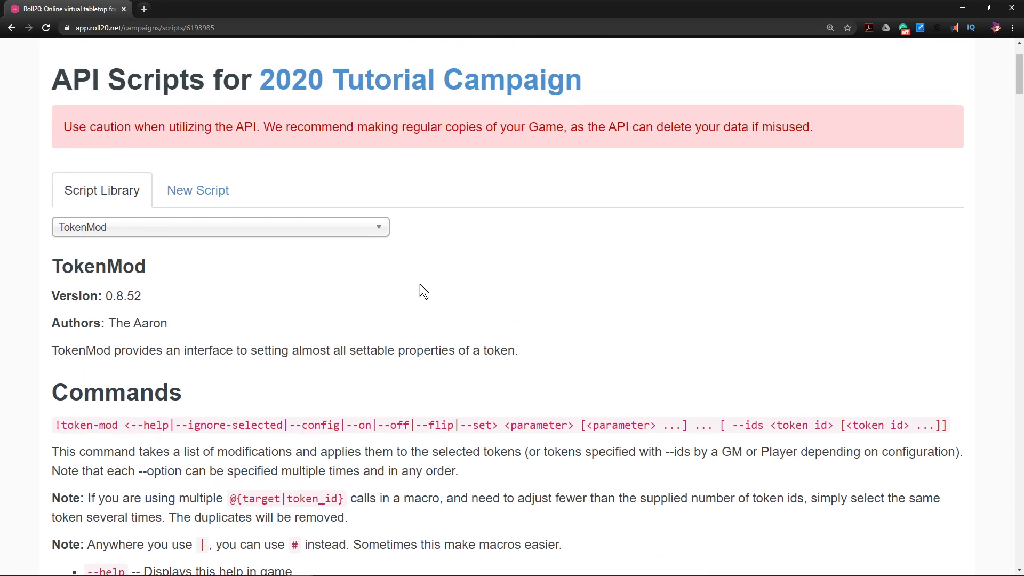
scroll(down, 3)
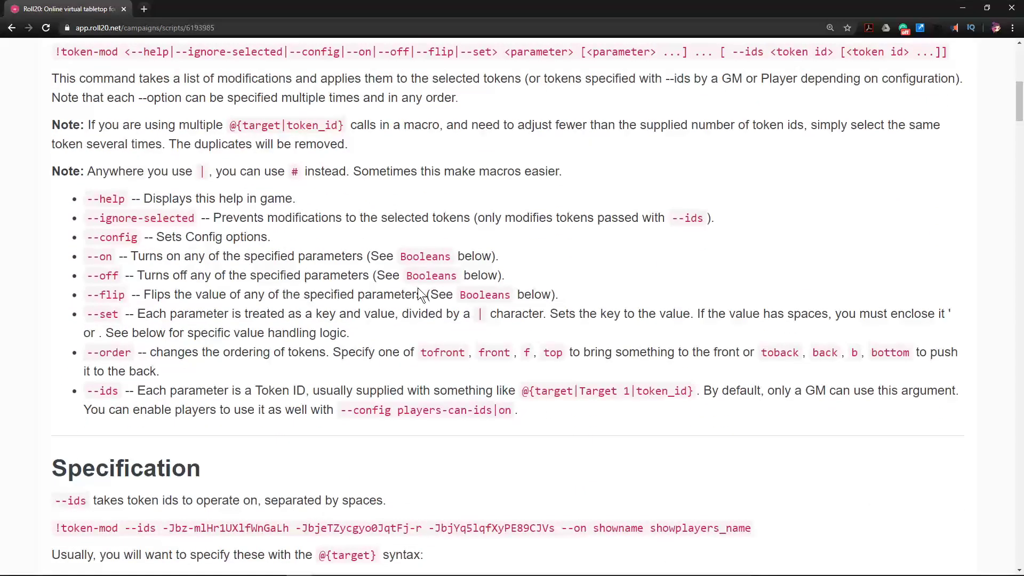
scroll(down, 3)
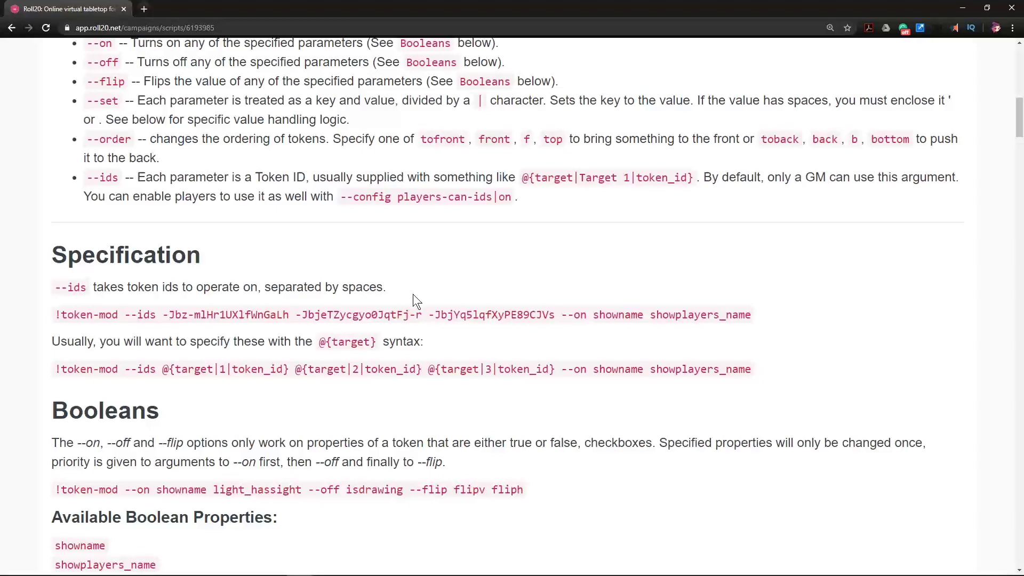
scroll(down, 3)
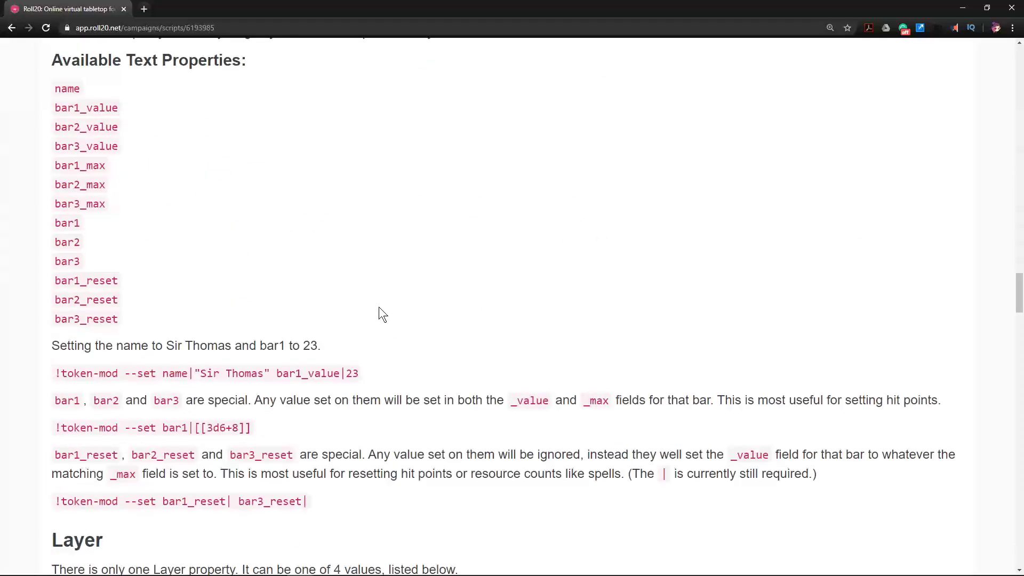
scroll(down, 3)
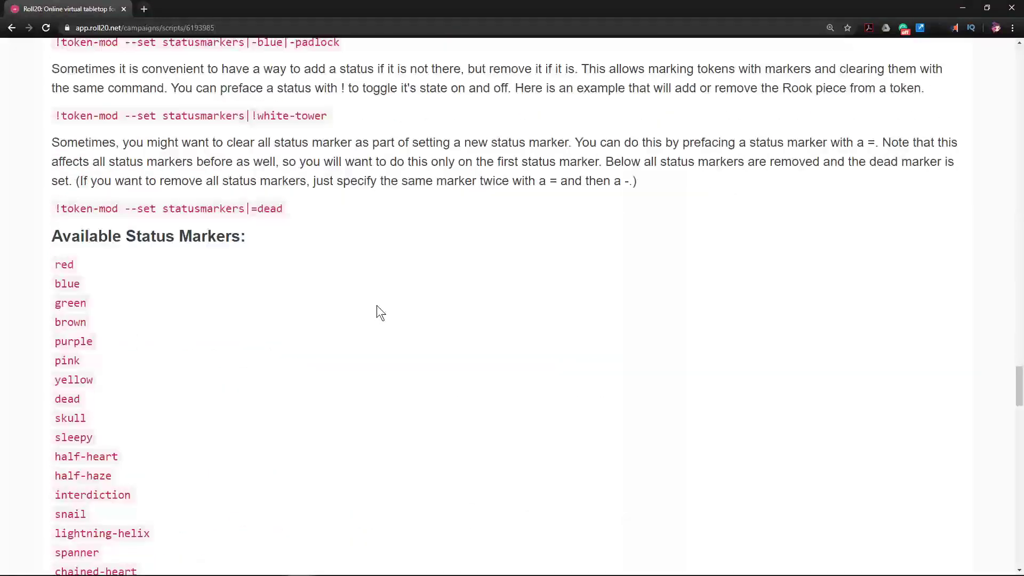
scroll(down, 3)
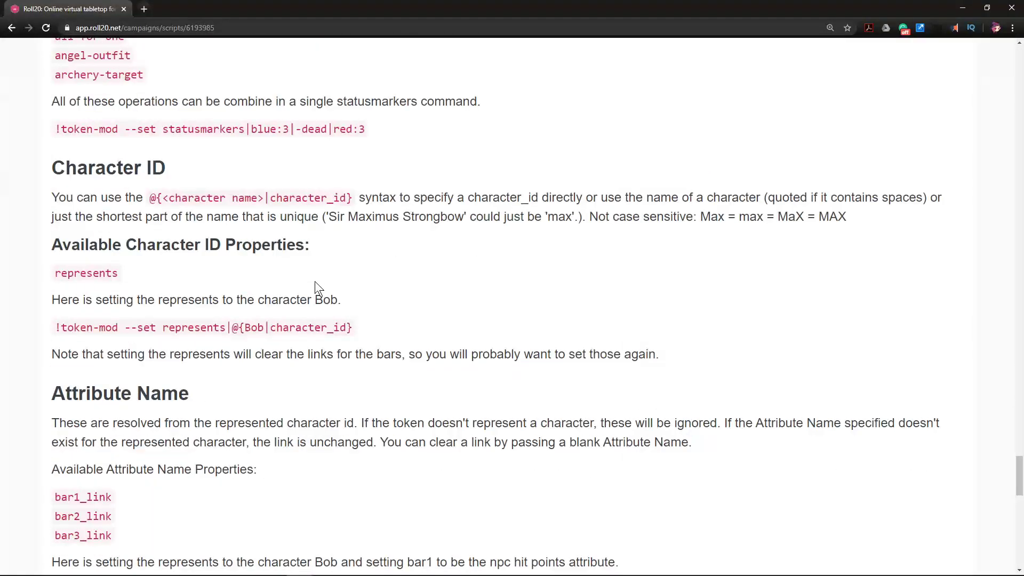
scroll(down, 3)
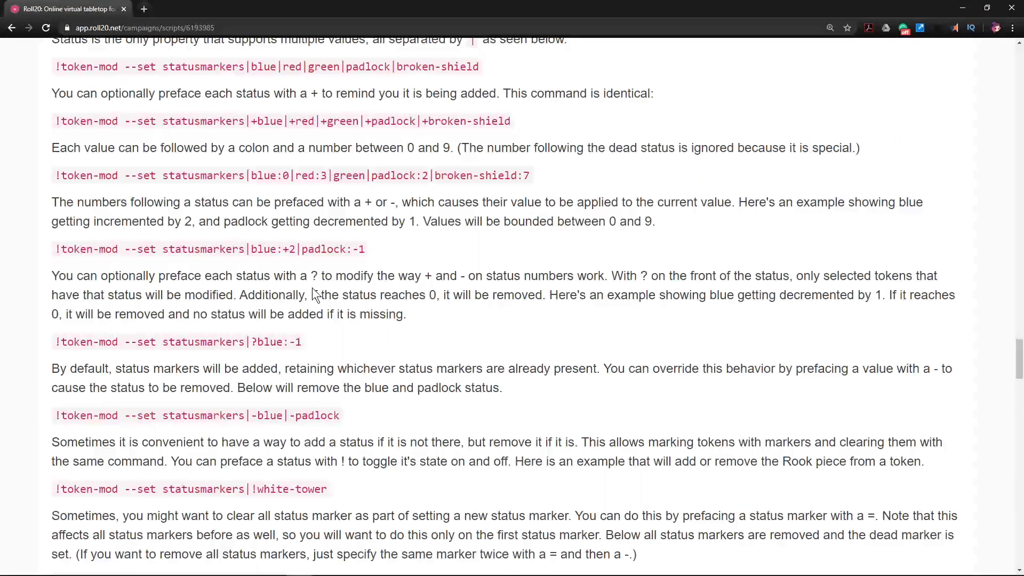
scroll(down, 3)
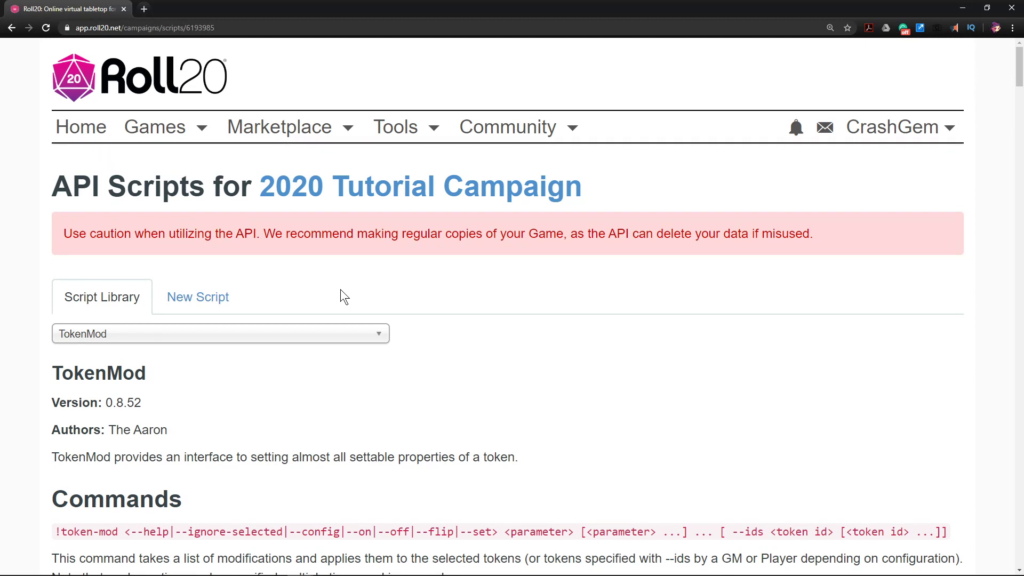
mouse_move(475, 327)
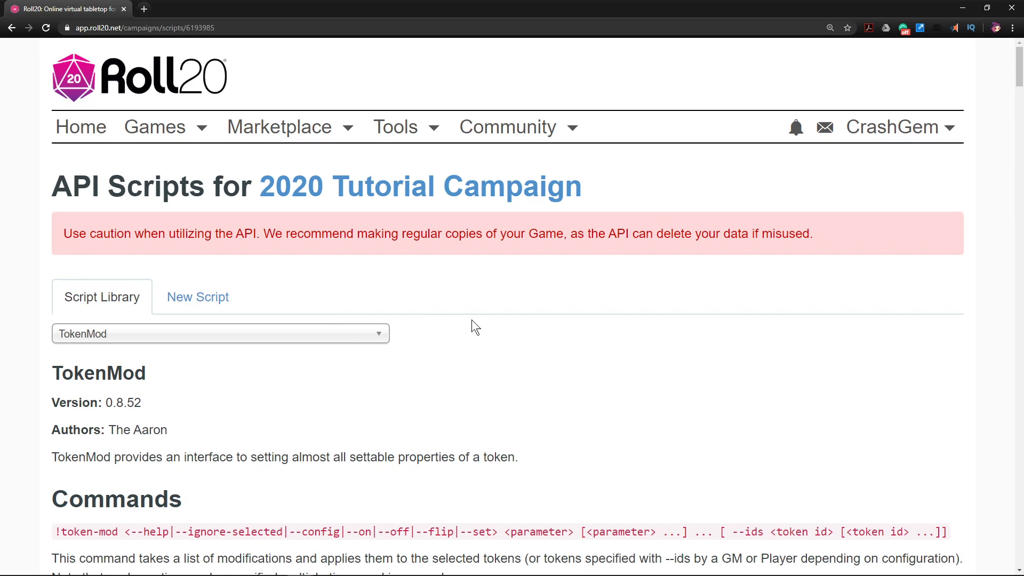
scroll(down, 3)
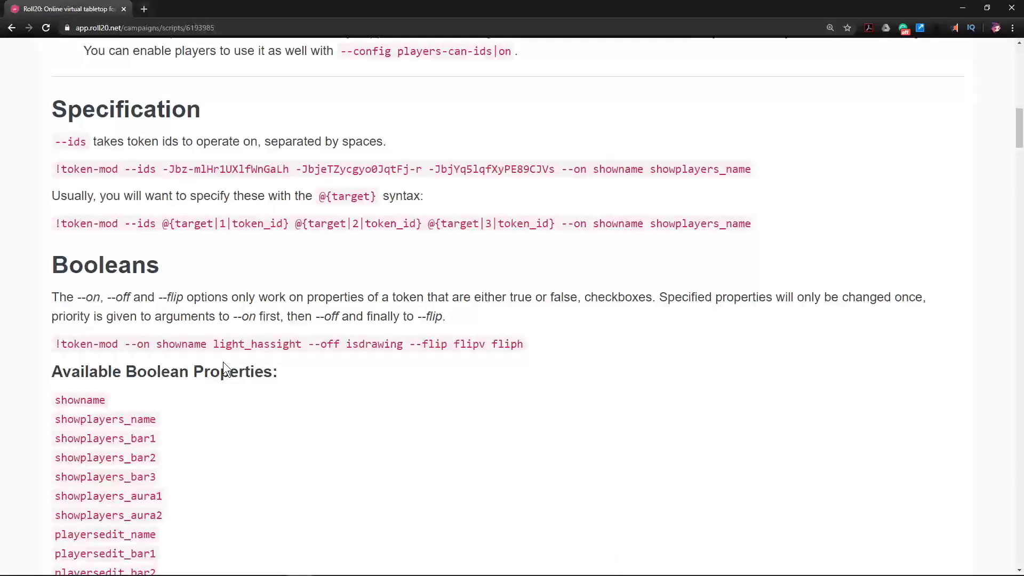
scroll(down, 3)
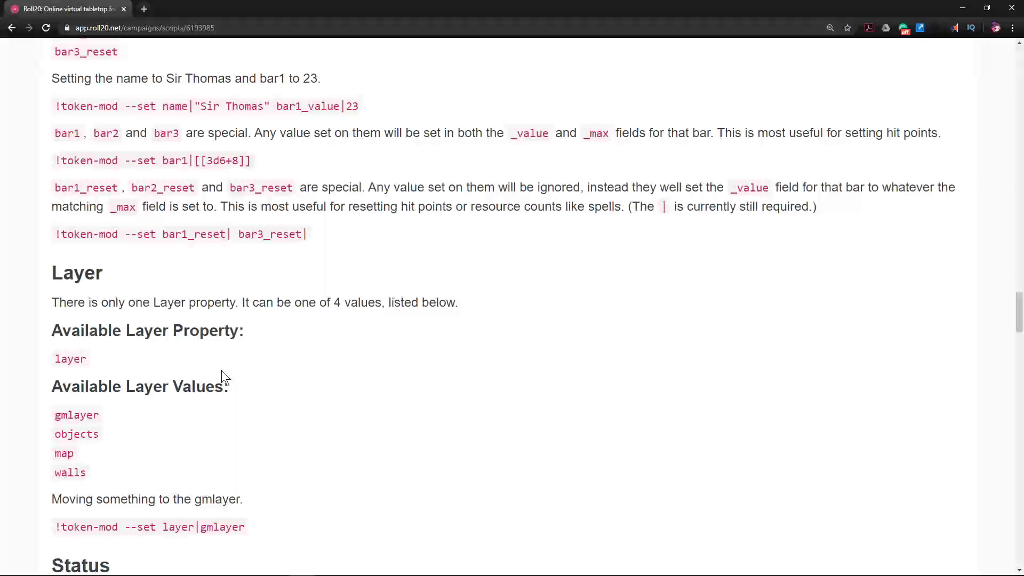
scroll(down, 3)
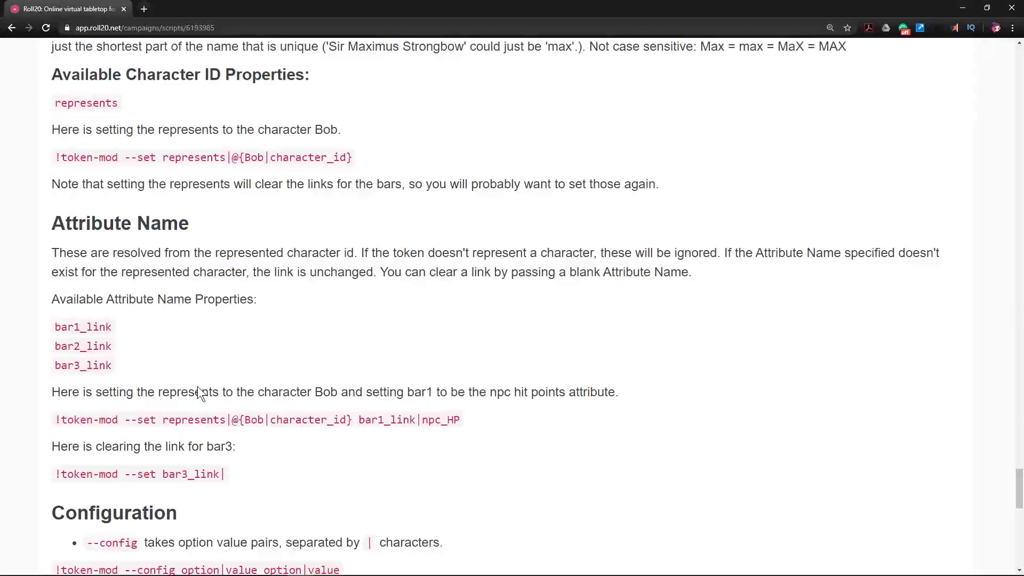
scroll(down, 3)
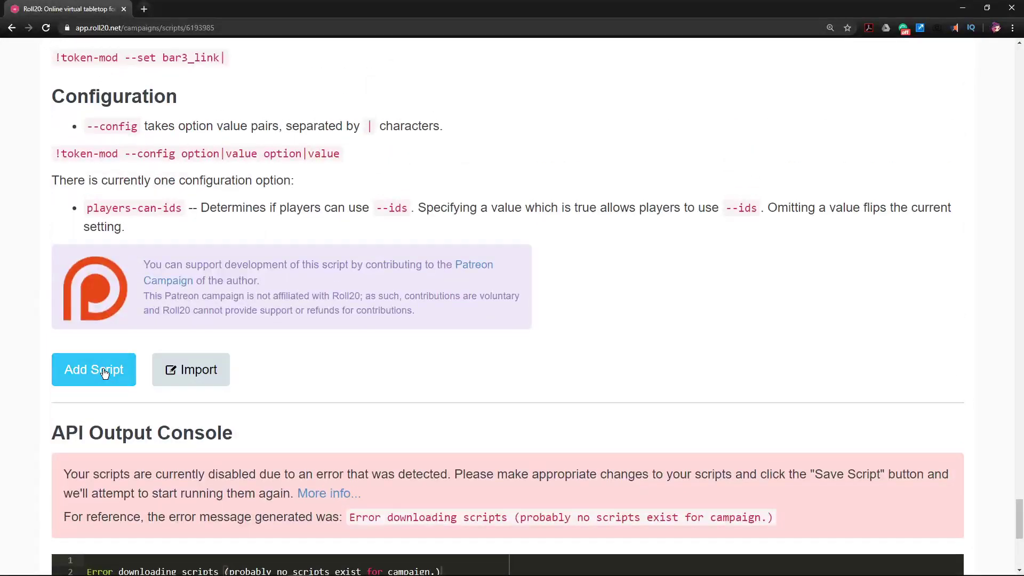
Add TokenMod to the campaign and check the console for its load message.
click(93, 369)
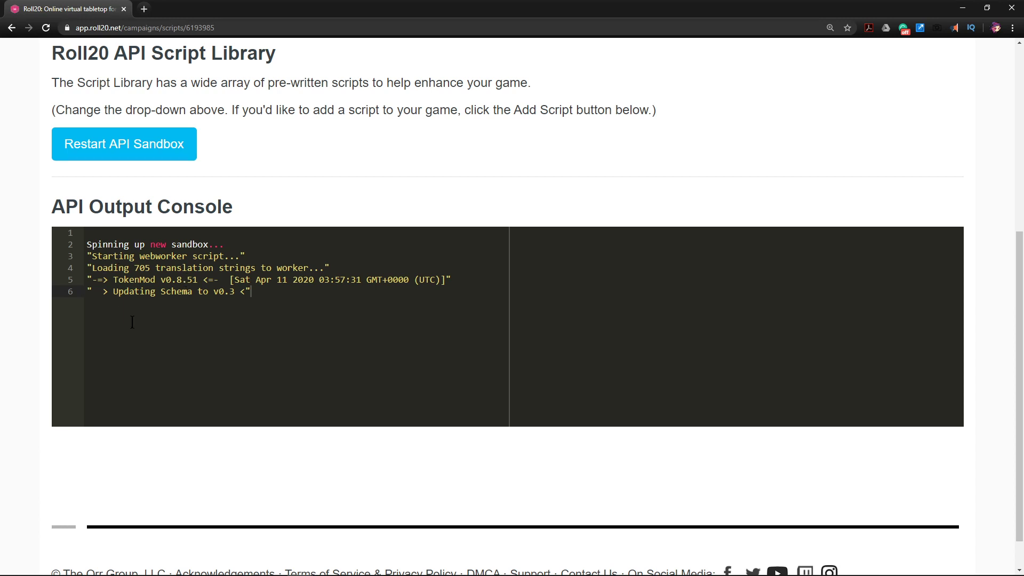
scroll(up, 3)
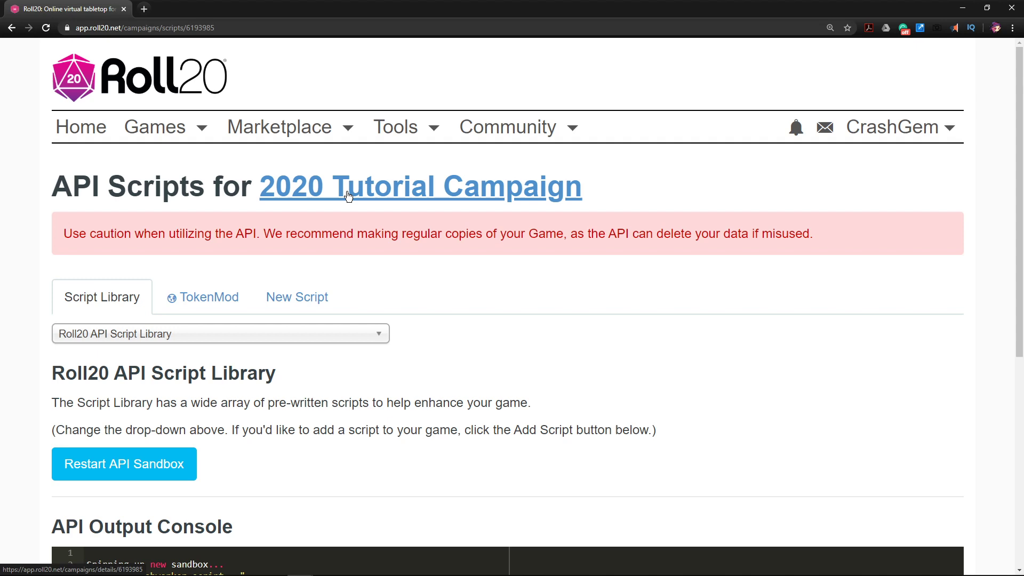
Return to the 2020 Tutorial Campaign page and launch its game.
click(420, 187)
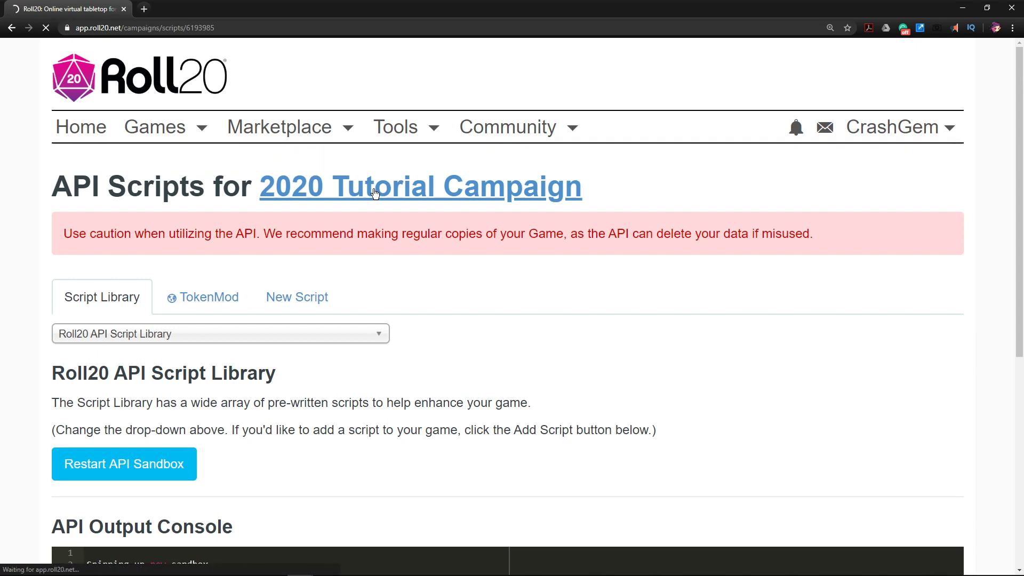
click(420, 187)
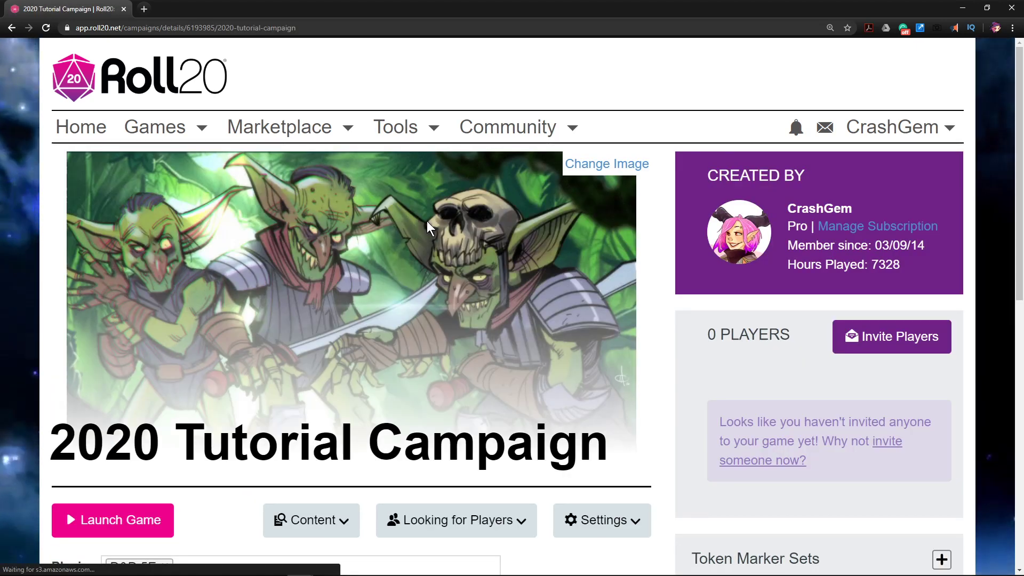
scroll(down, 3)
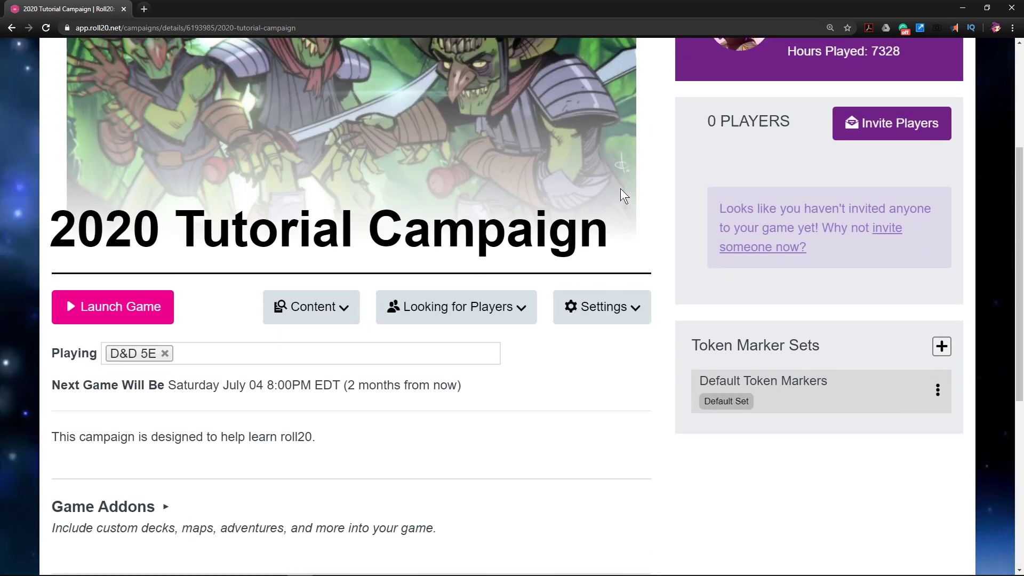
mouse_move(129, 311)
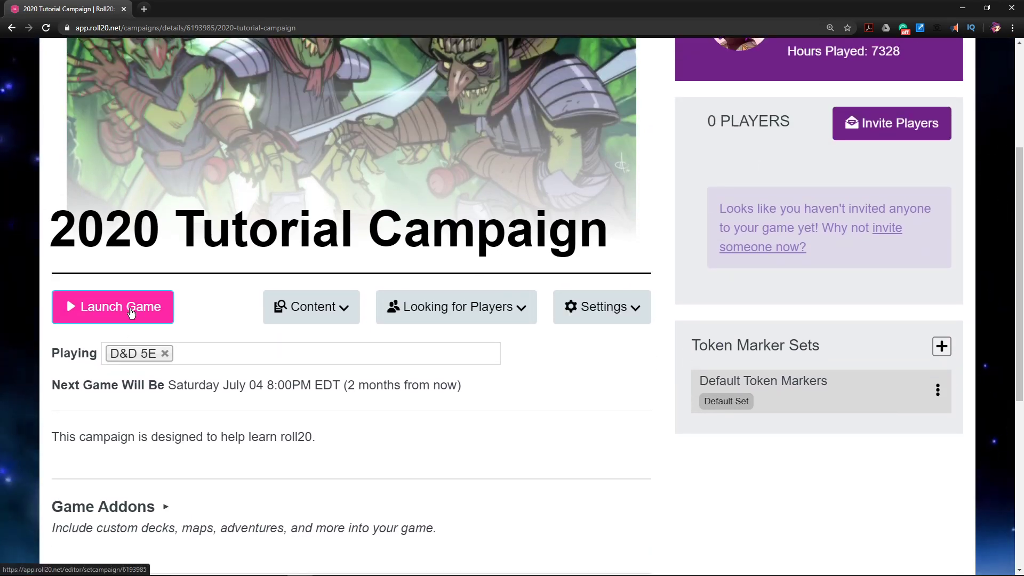
click(113, 307)
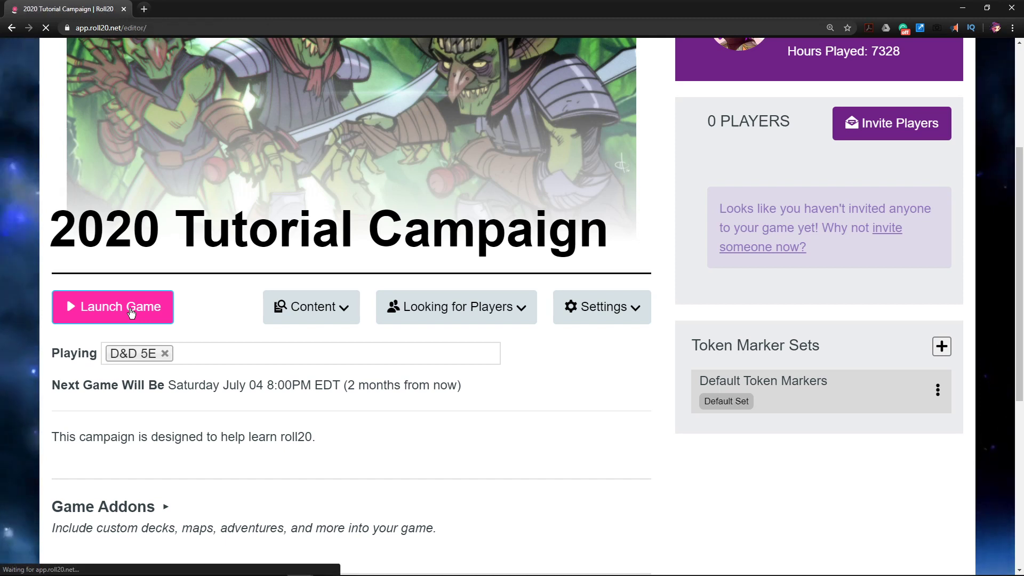
Once the map loads, pan to the party and place the torch token just left of them.
click(113, 307)
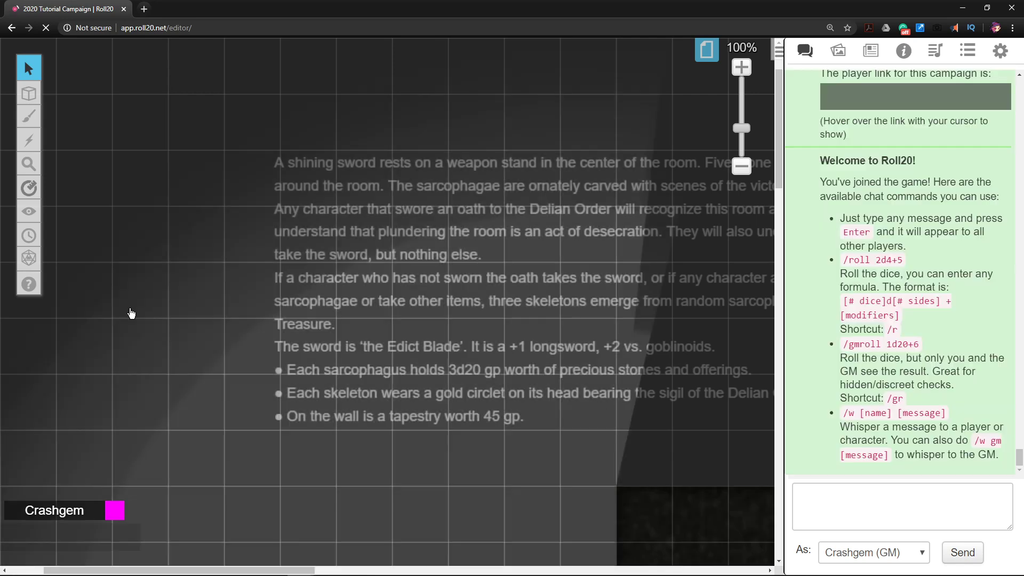
scroll(down, 3)
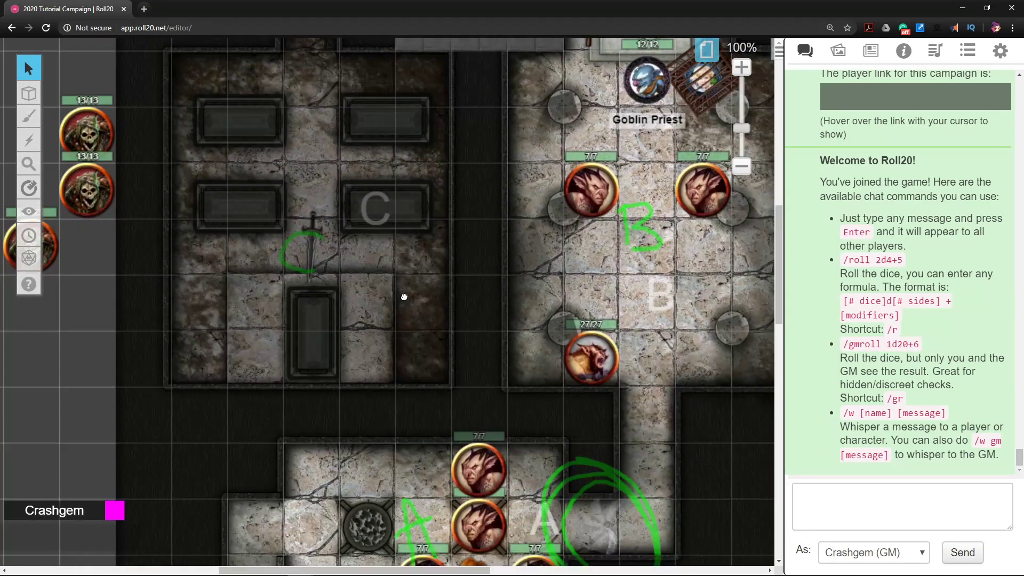
drag(403, 298, 390, 196)
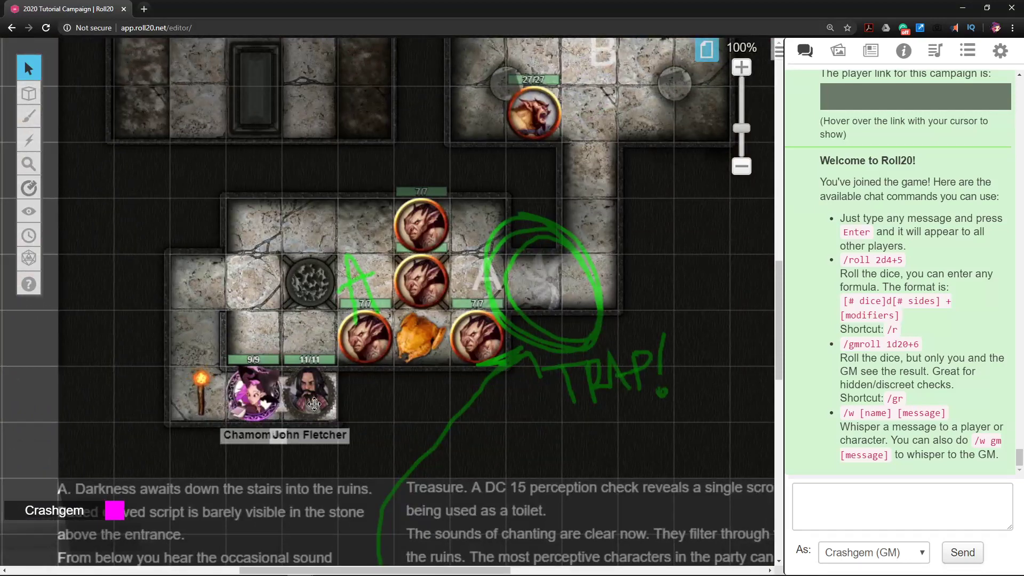
mouse_move(255, 400)
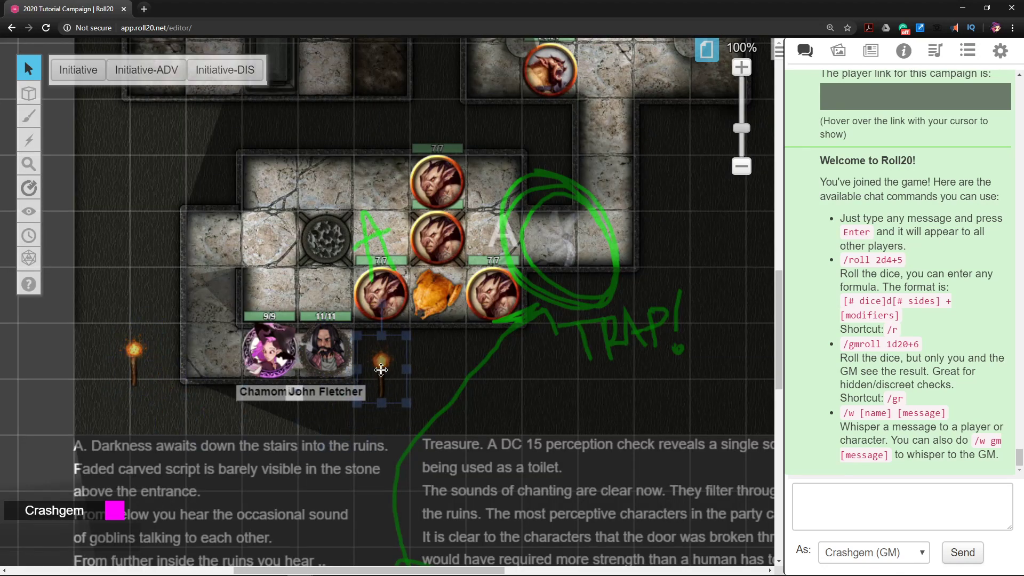
drag(381, 369, 210, 337)
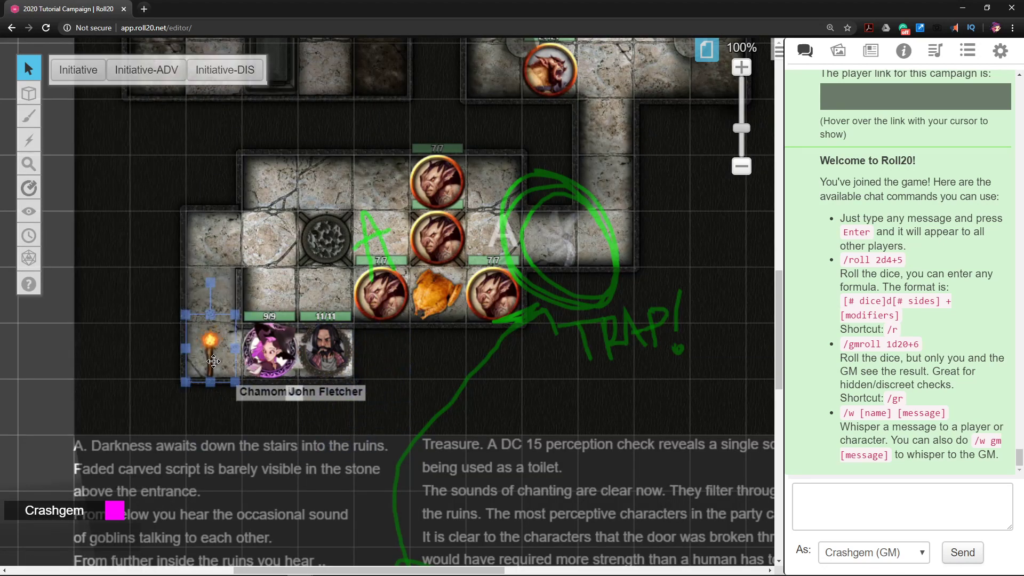
mouse_move(216, 354)
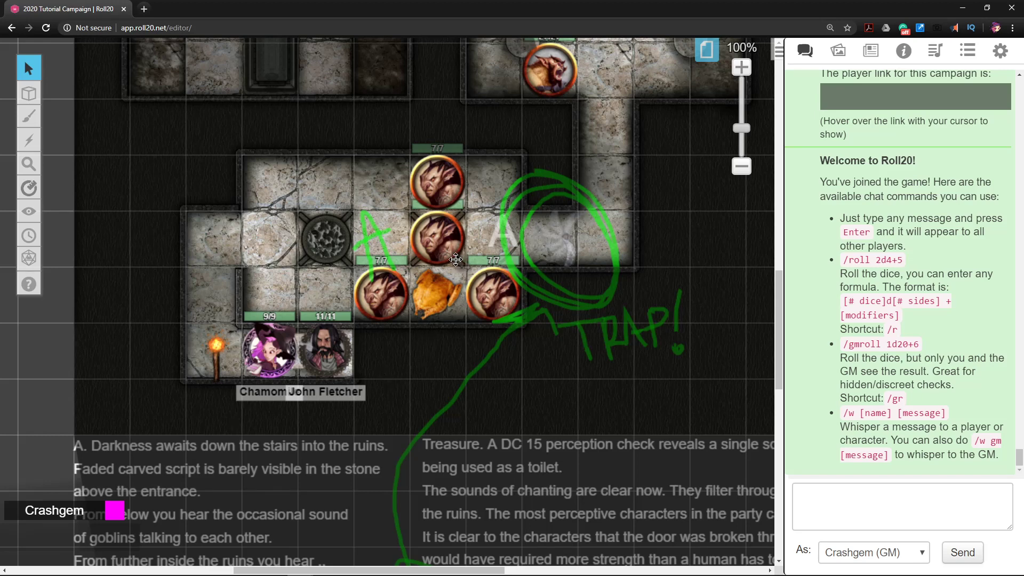
click(323, 352)
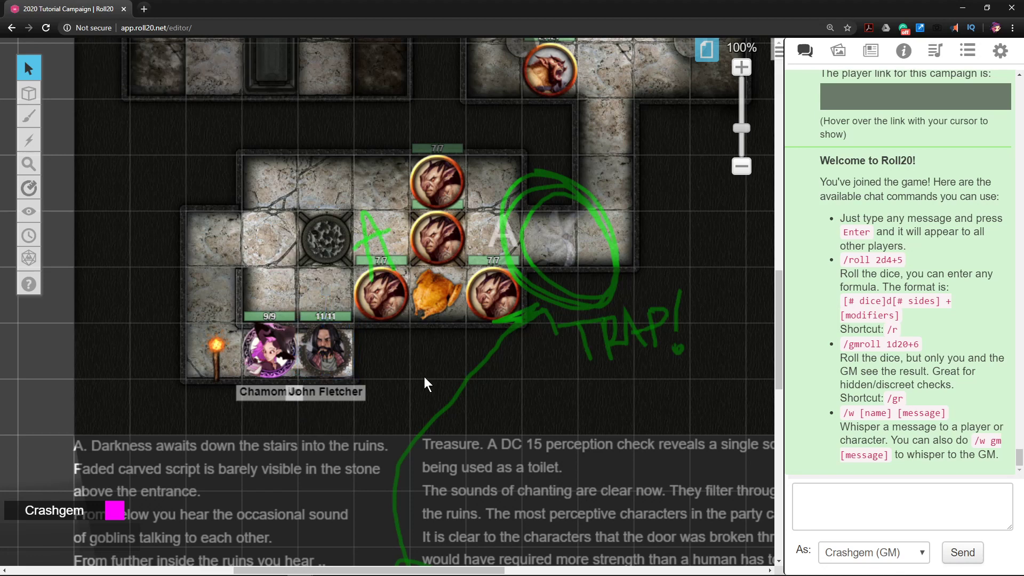
mouse_move(434, 393)
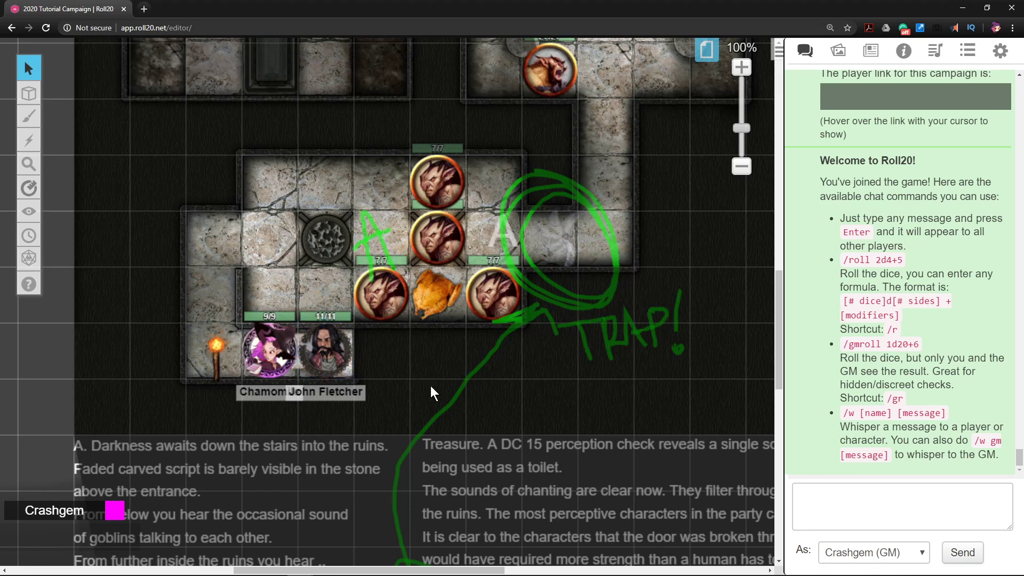
mouse_move(672, 318)
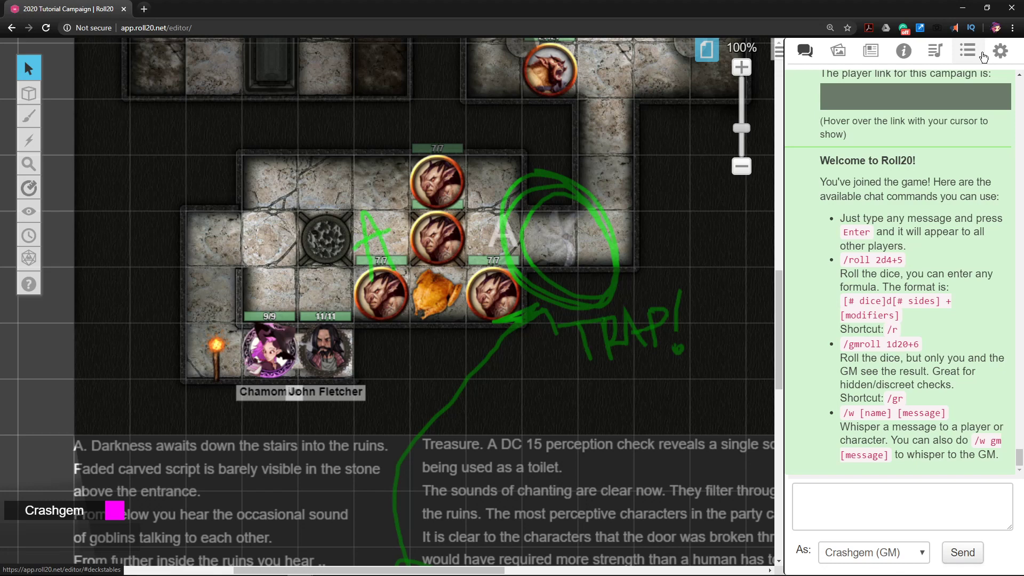
Add a new macro from the Collections tab and name it 'Lighting'.
click(968, 51)
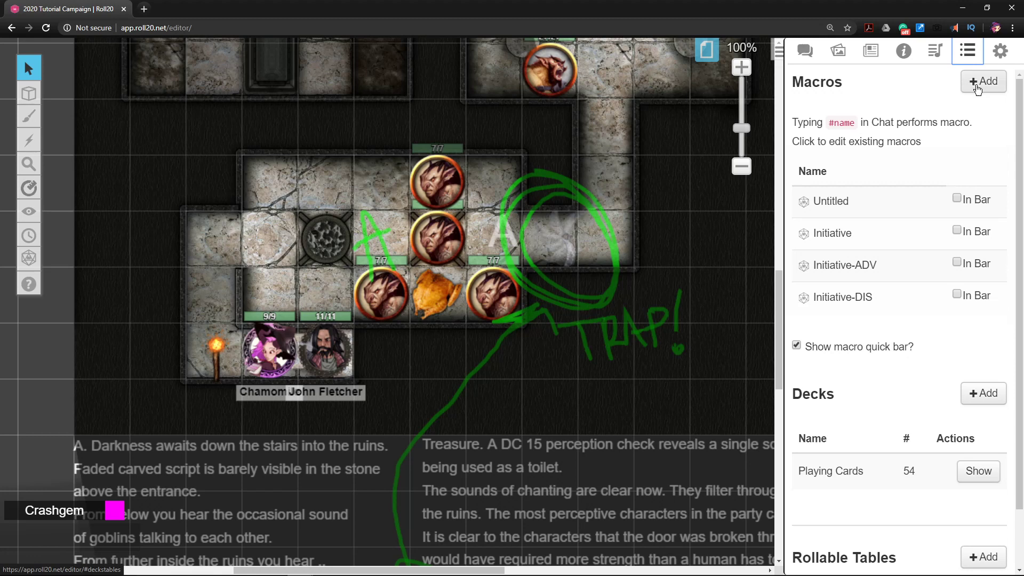
click(983, 81)
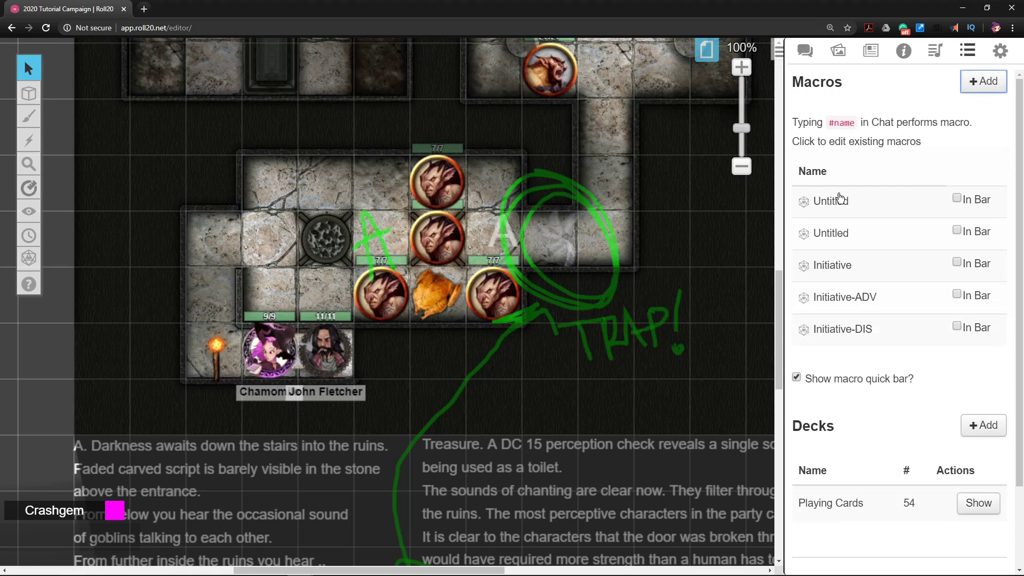
click(830, 201)
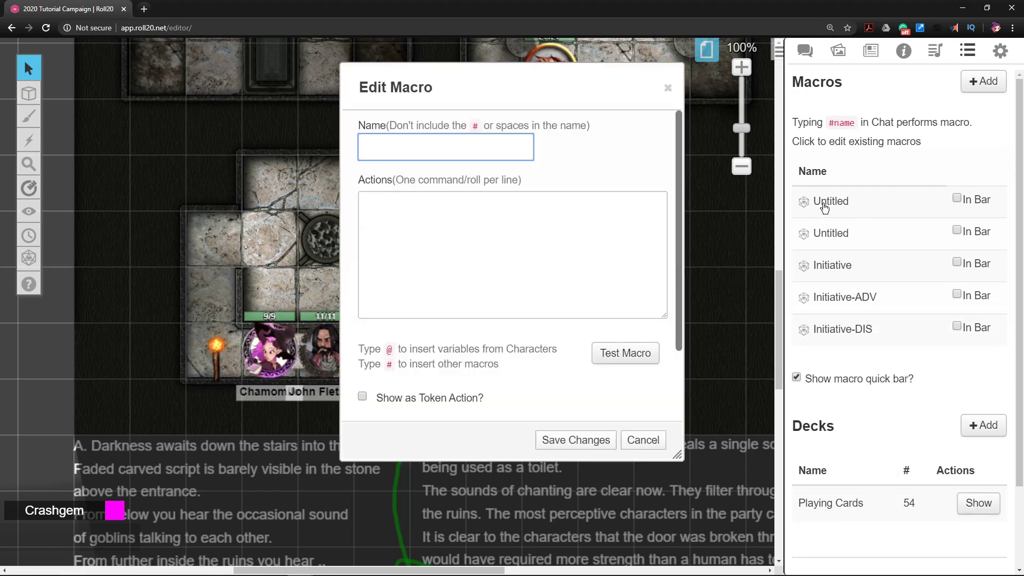
click(446, 146)
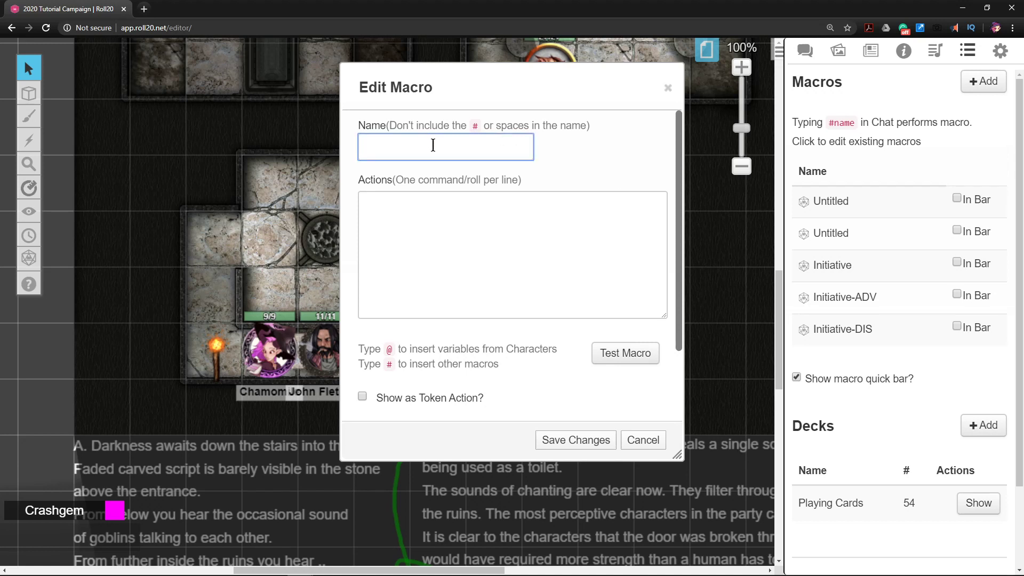
text(Lighting)
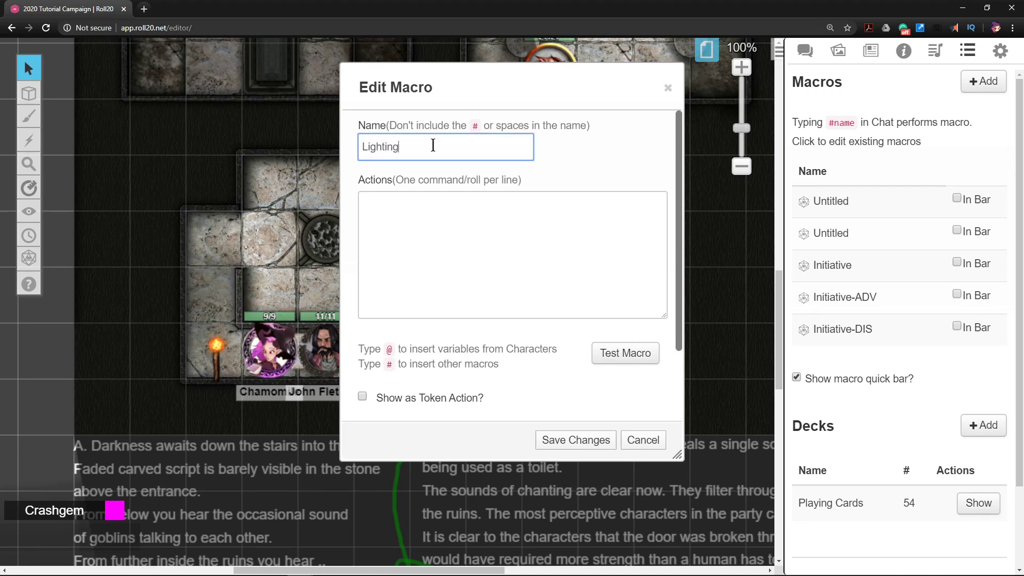
click(512, 255)
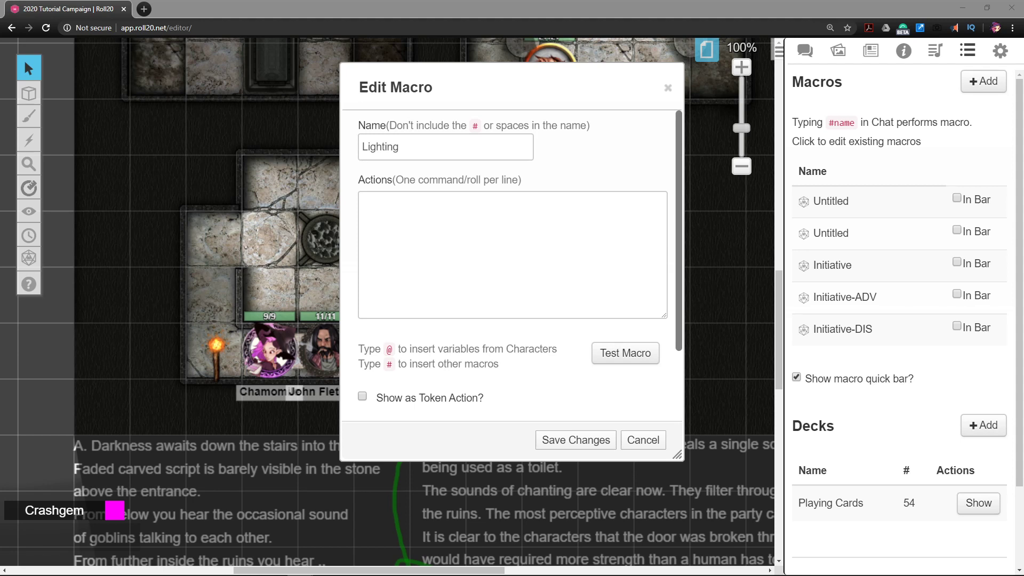
mouse_move(894, 176)
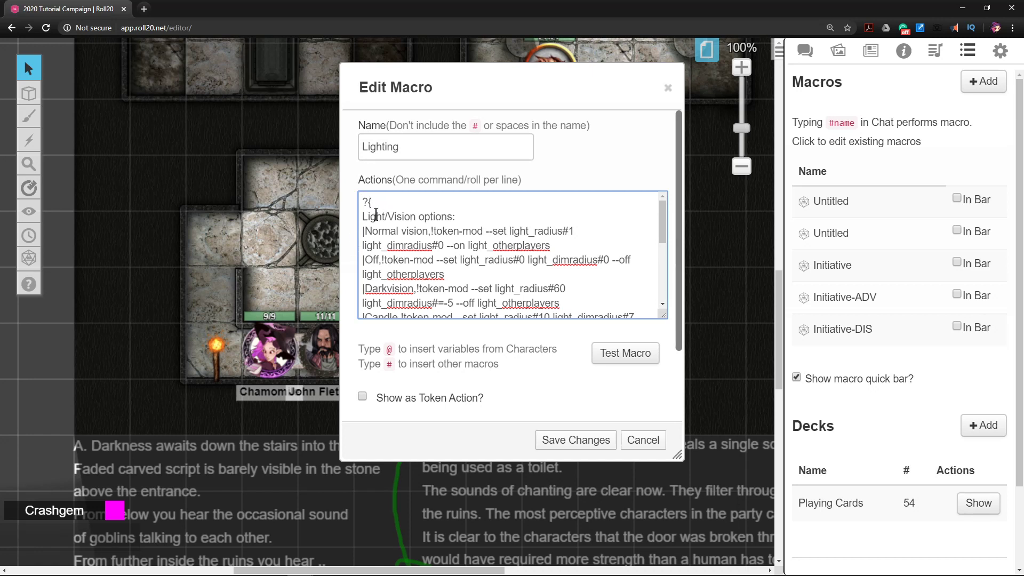
scroll(down, 3)
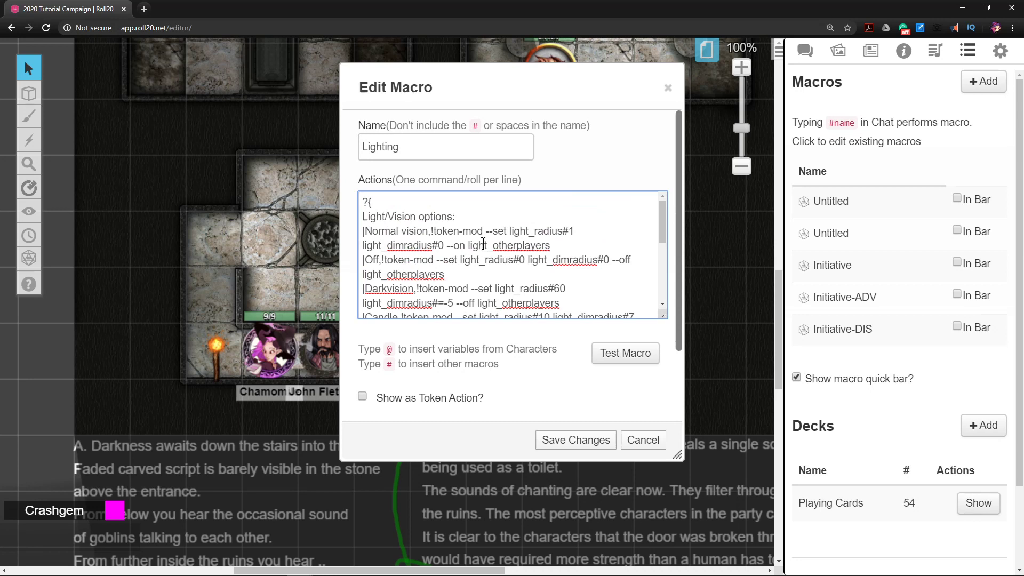
scroll(down, 3)
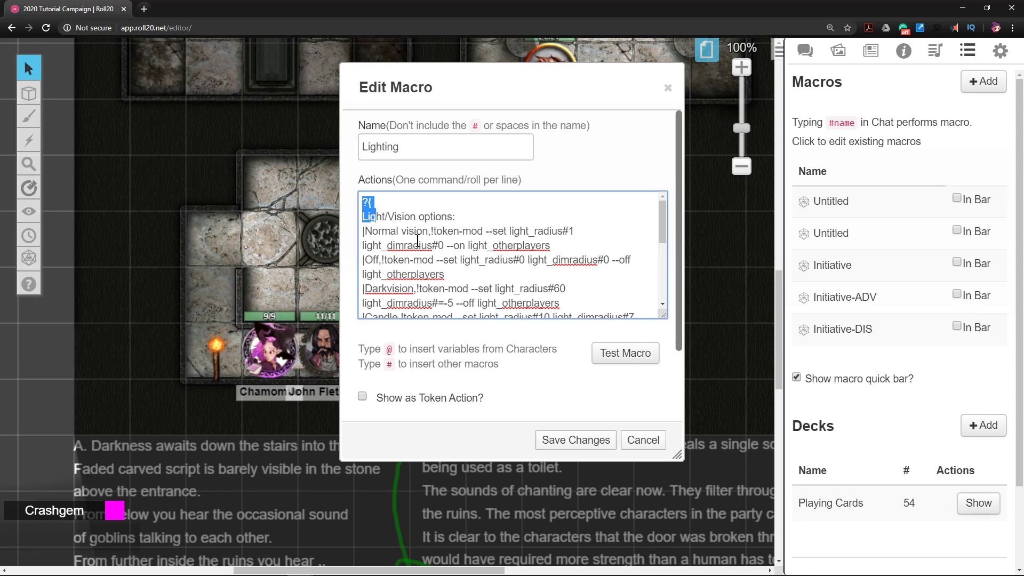
scroll(down, 3)
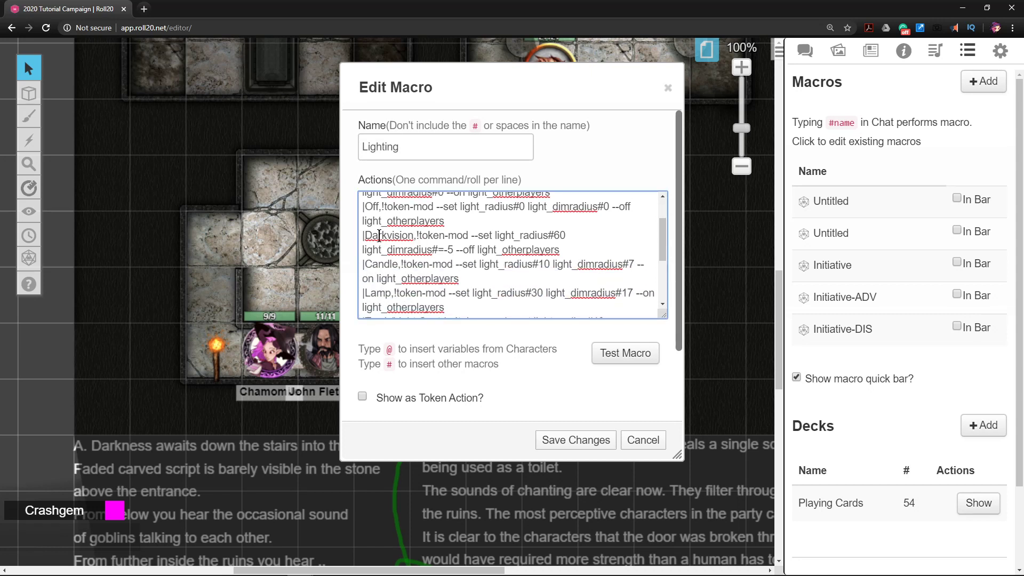
double_click(366, 235)
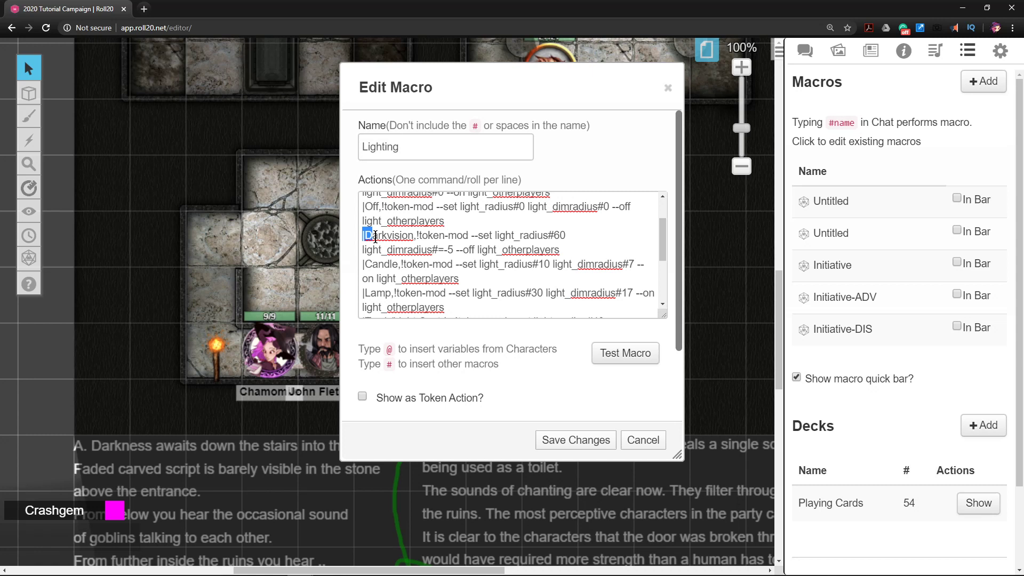
double_click(389, 235)
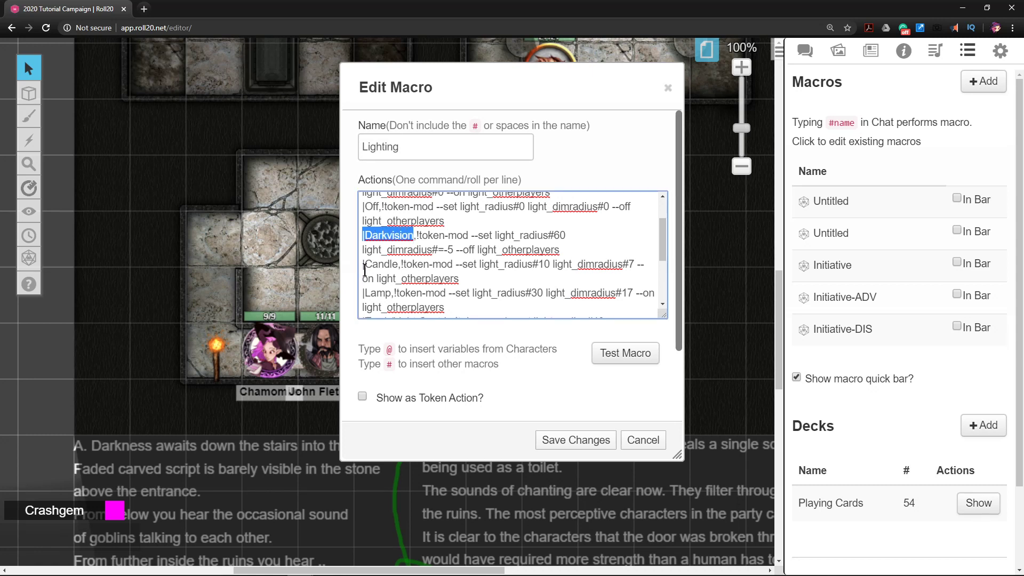
click(429, 263)
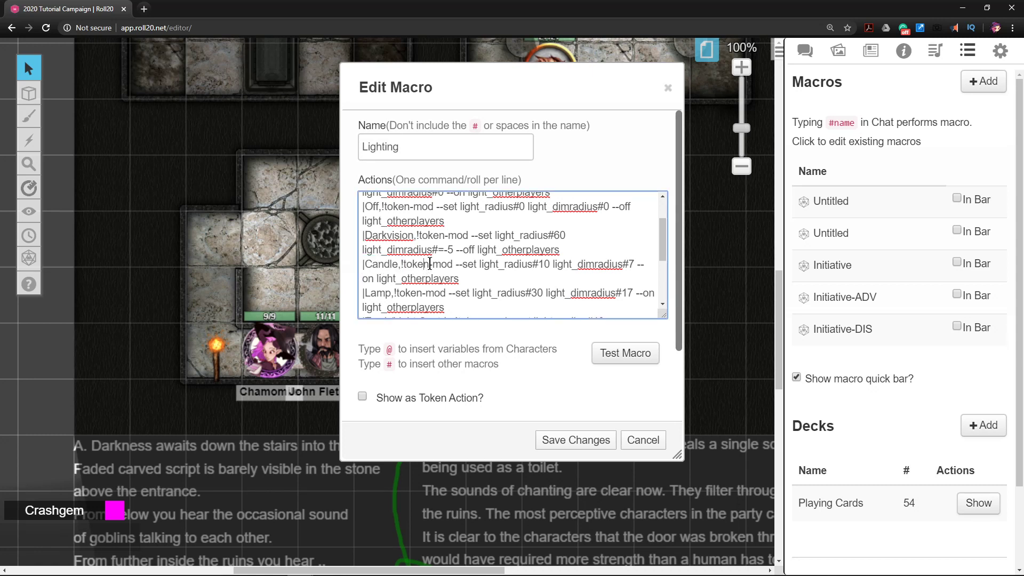
double_click(444, 235)
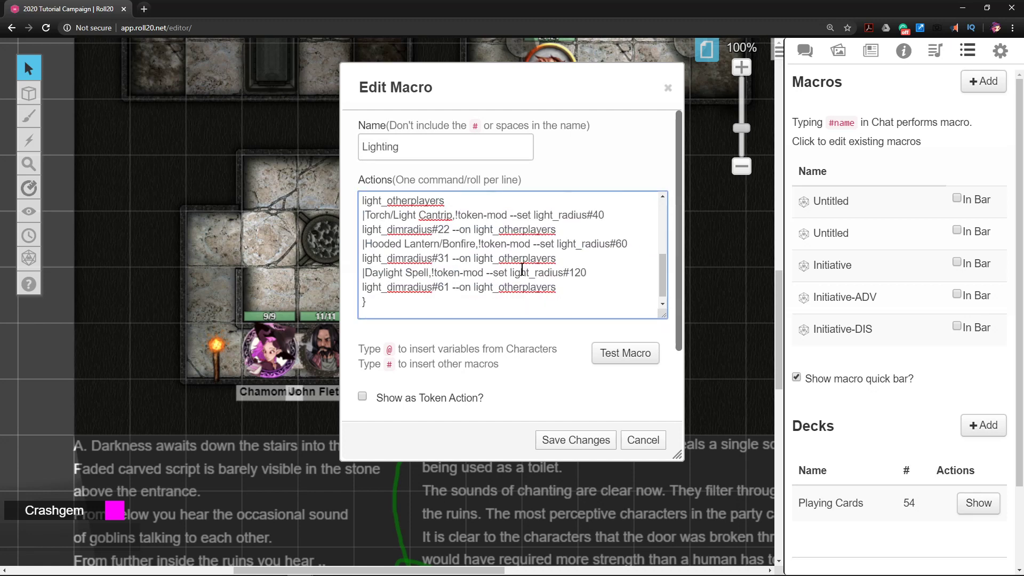
double_click(422, 302)
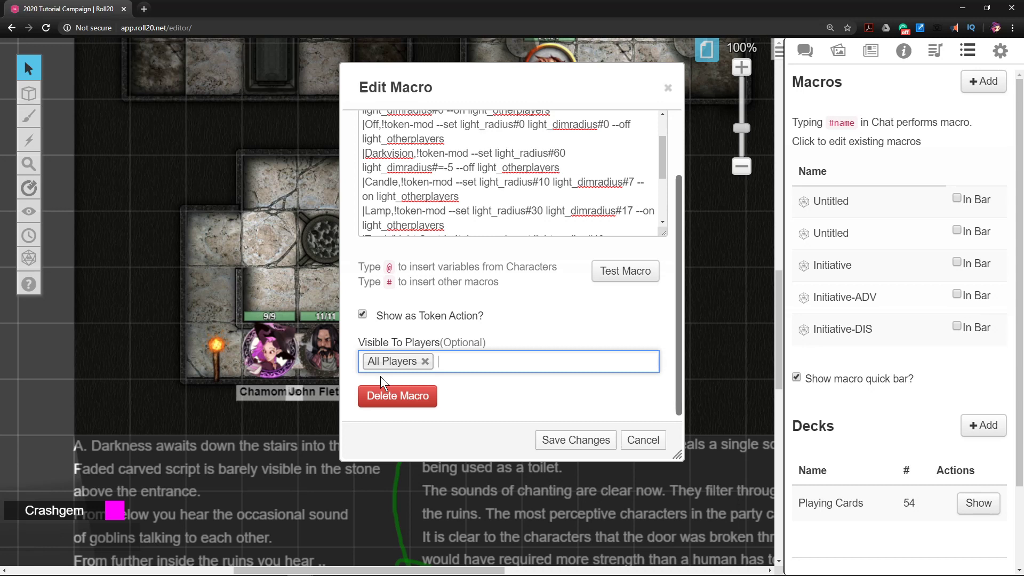
mouse_move(490, 418)
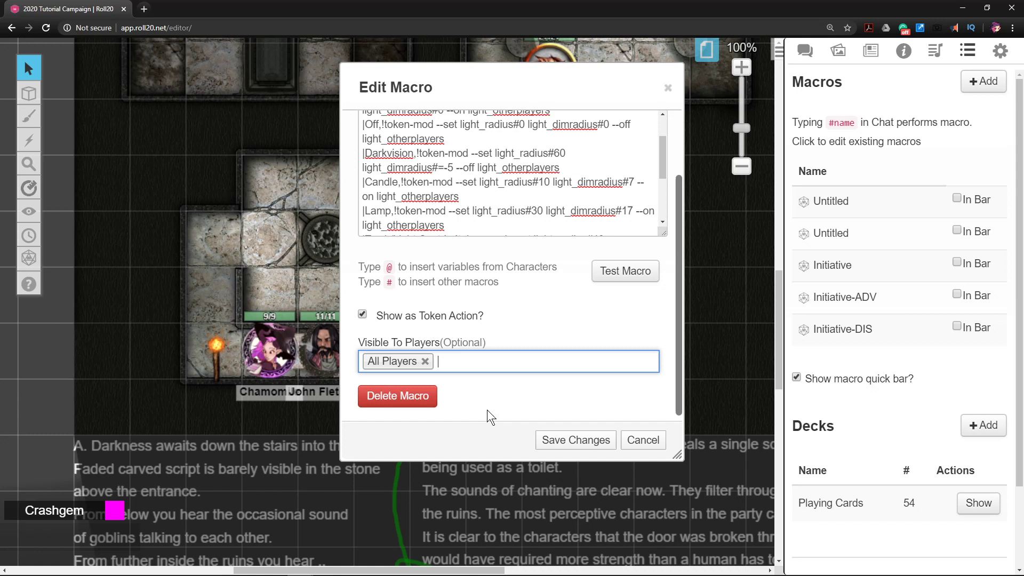
mouse_move(575, 439)
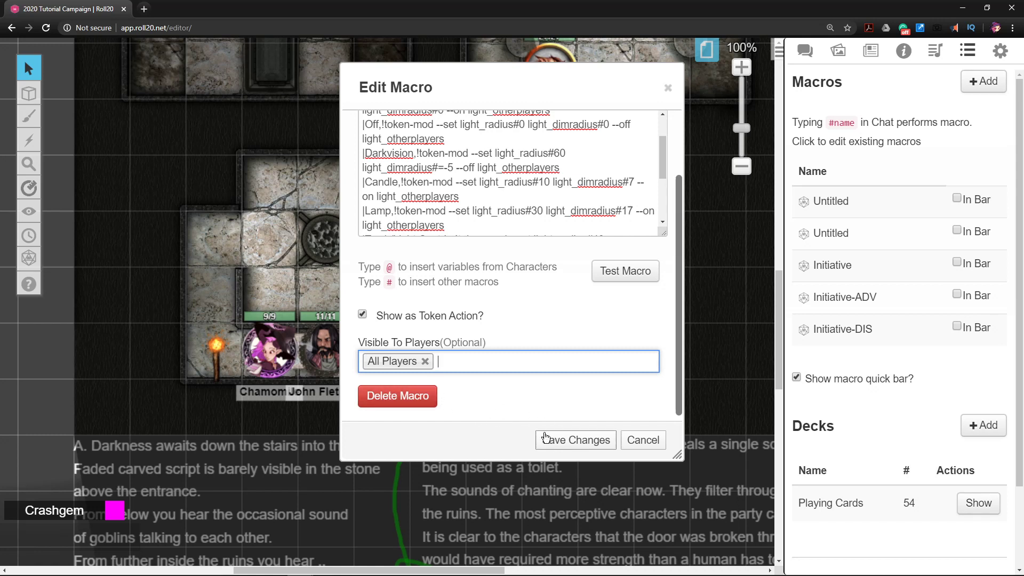
mouse_move(428, 364)
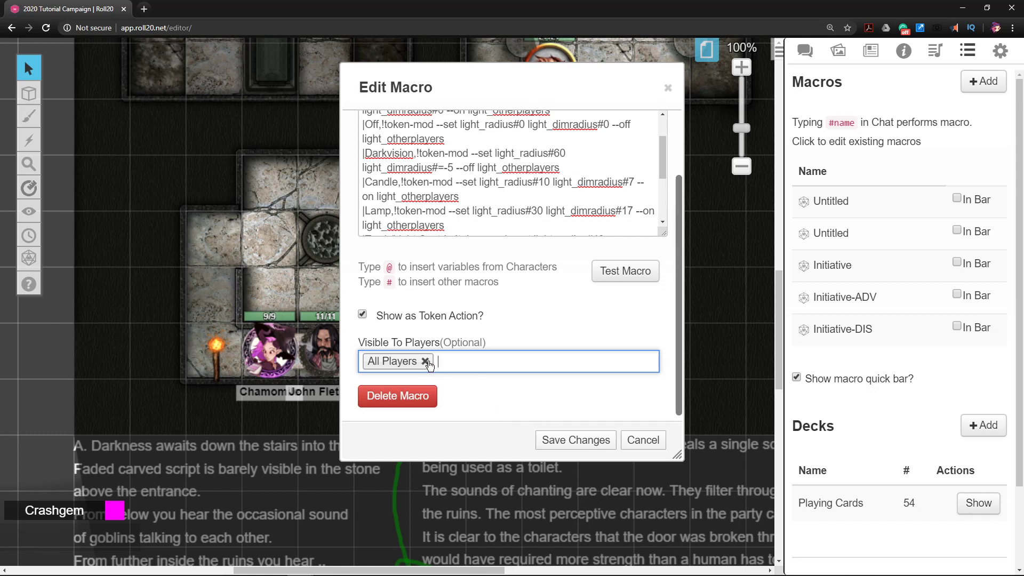
Enable Show as Token Action for All Players, save Lighting, and dismiss the blank macro dialog.
click(426, 361)
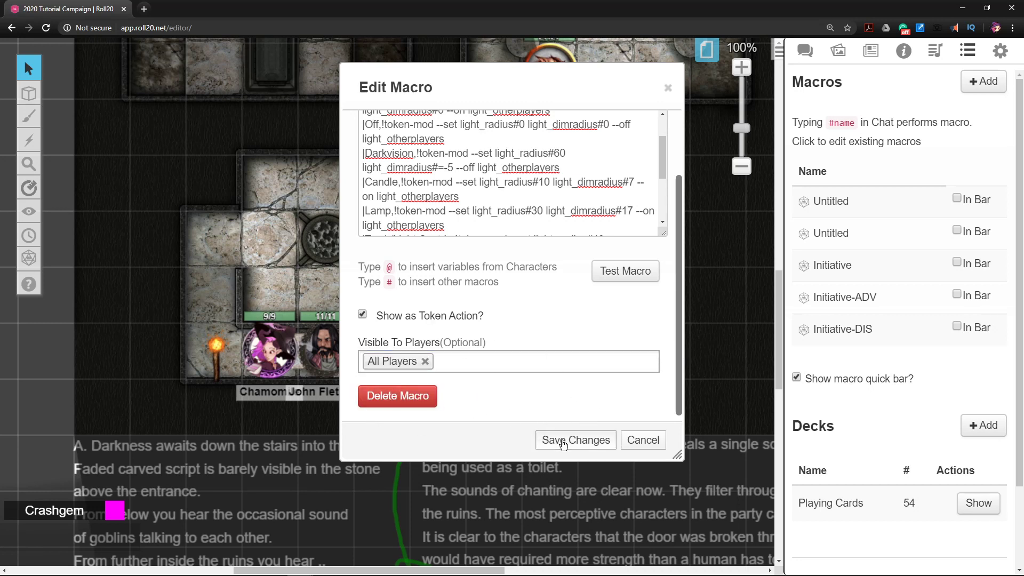
click(574, 440)
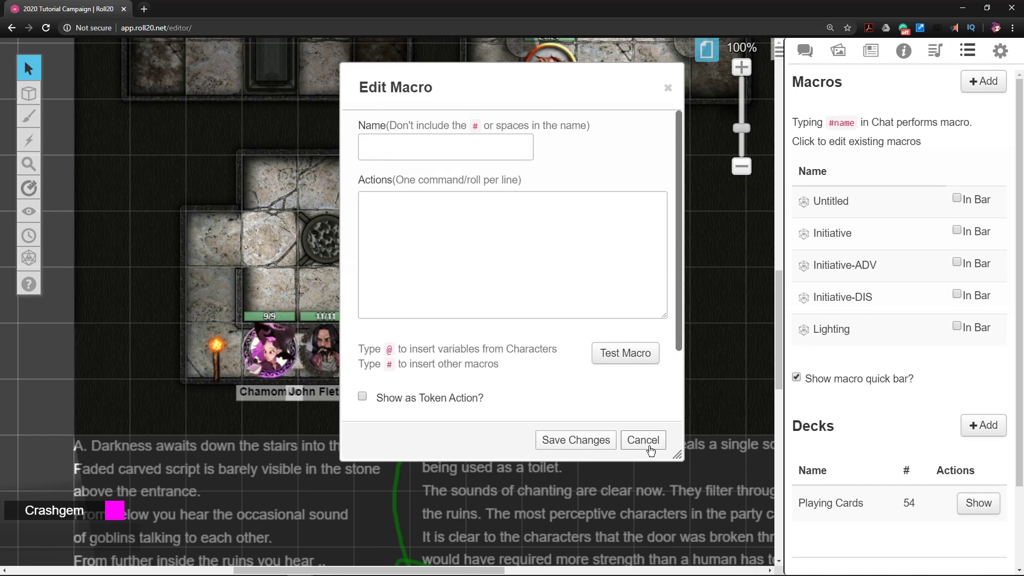
click(642, 440)
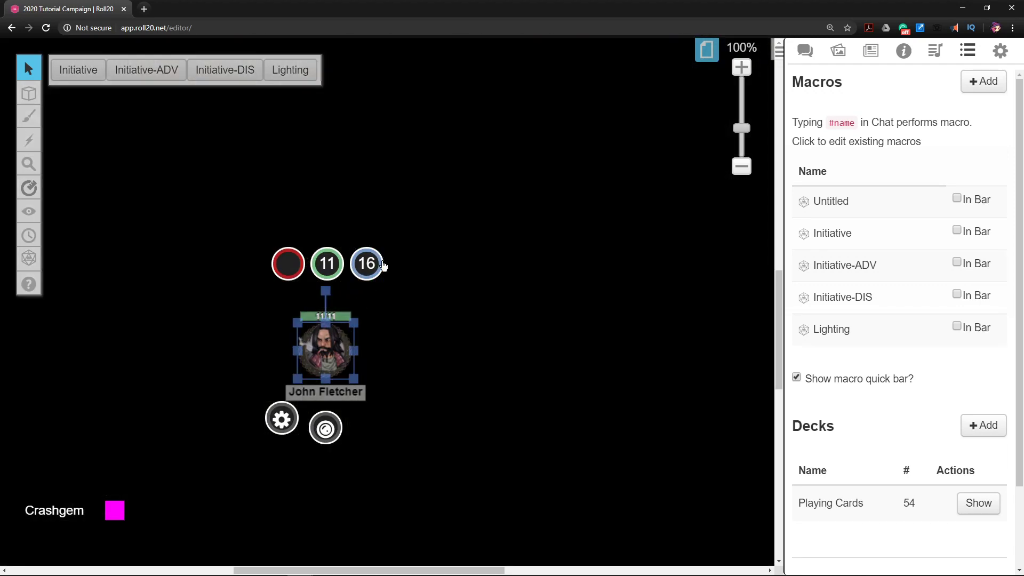
Run Lighting on John Fletcher with Torch/Light Cantrip, then drag the token to test the light.
click(290, 70)
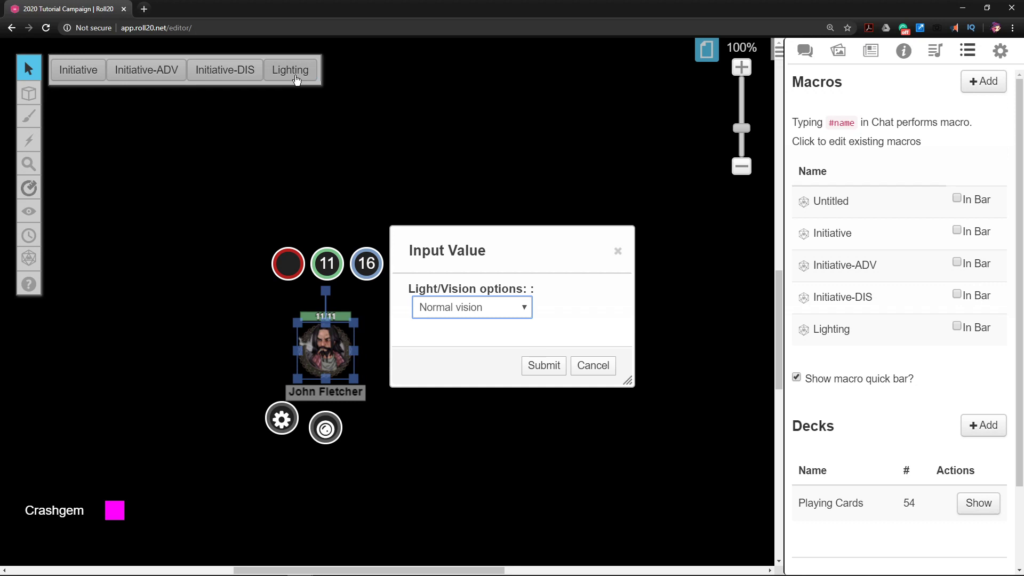
click(470, 307)
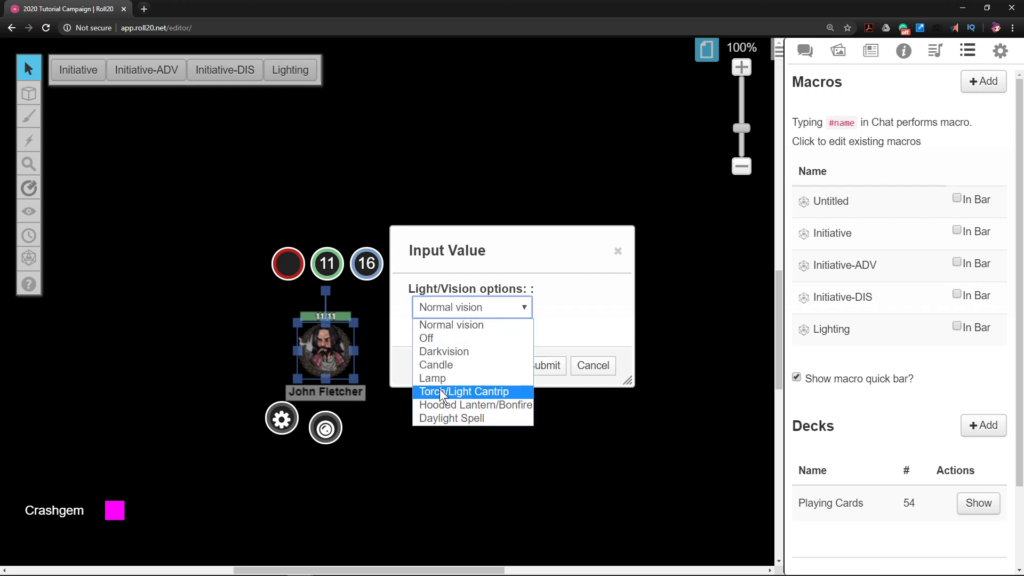
click(463, 391)
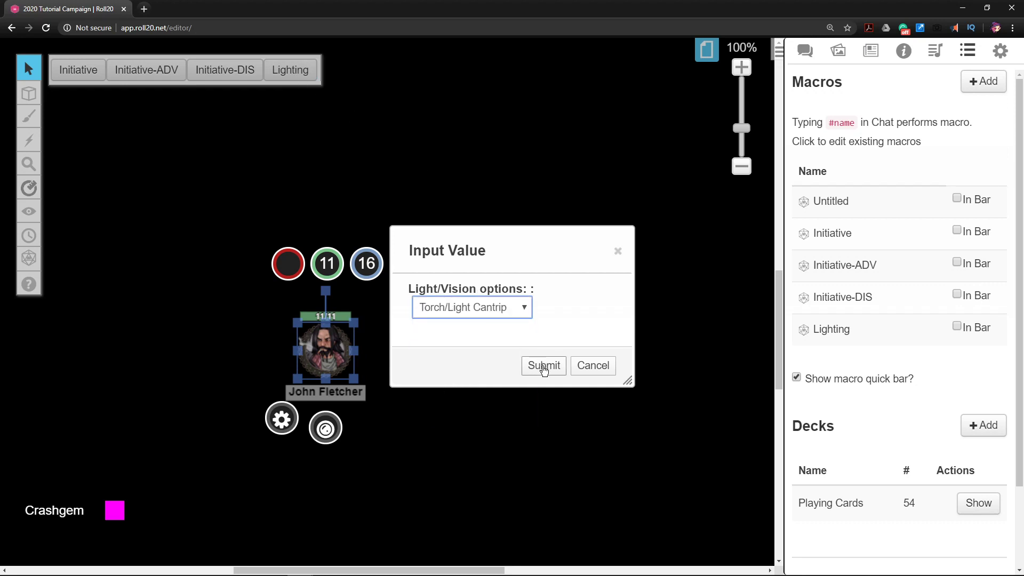
click(543, 365)
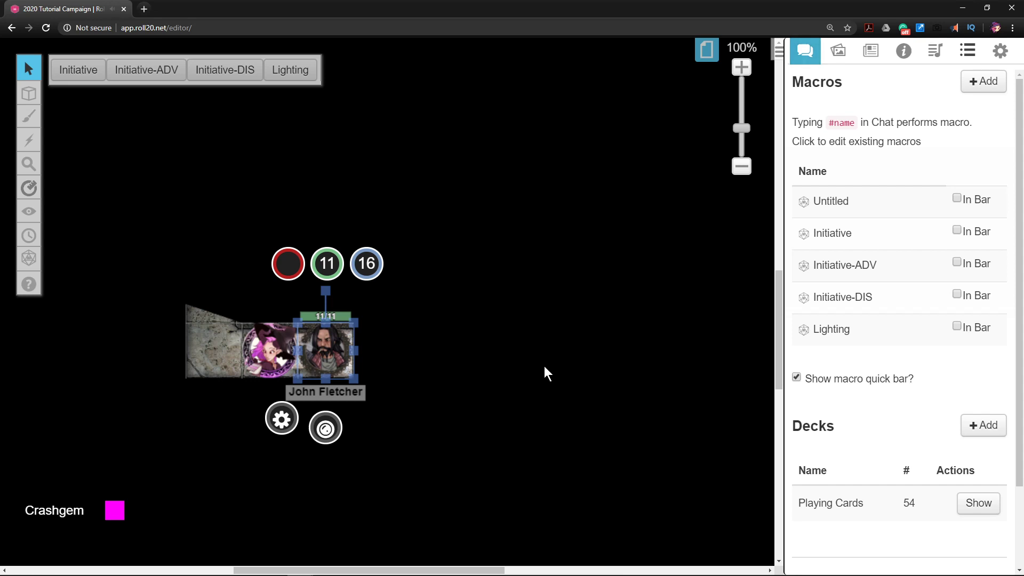
drag(326, 348, 300, 354)
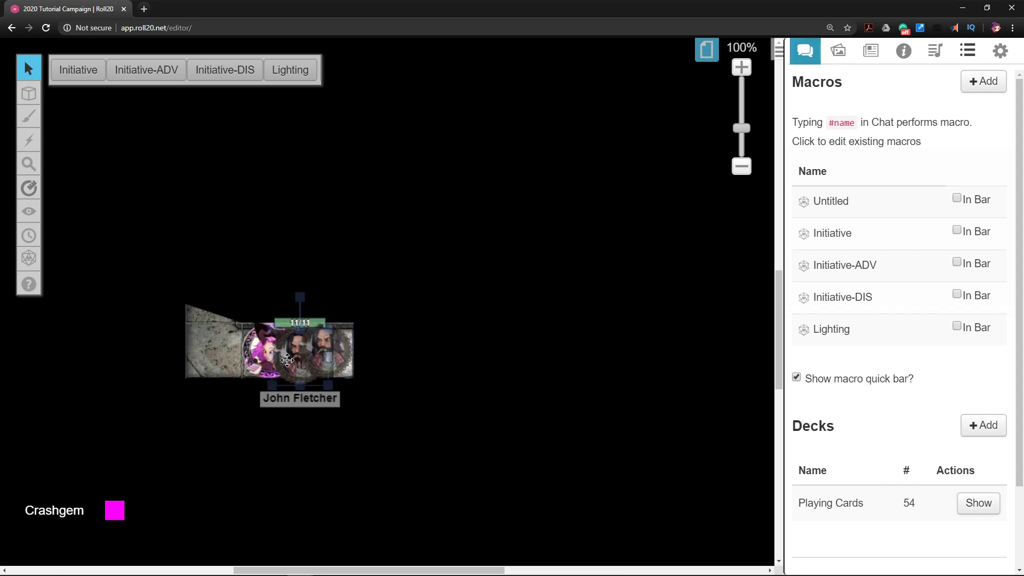
drag(300, 352, 212, 242)
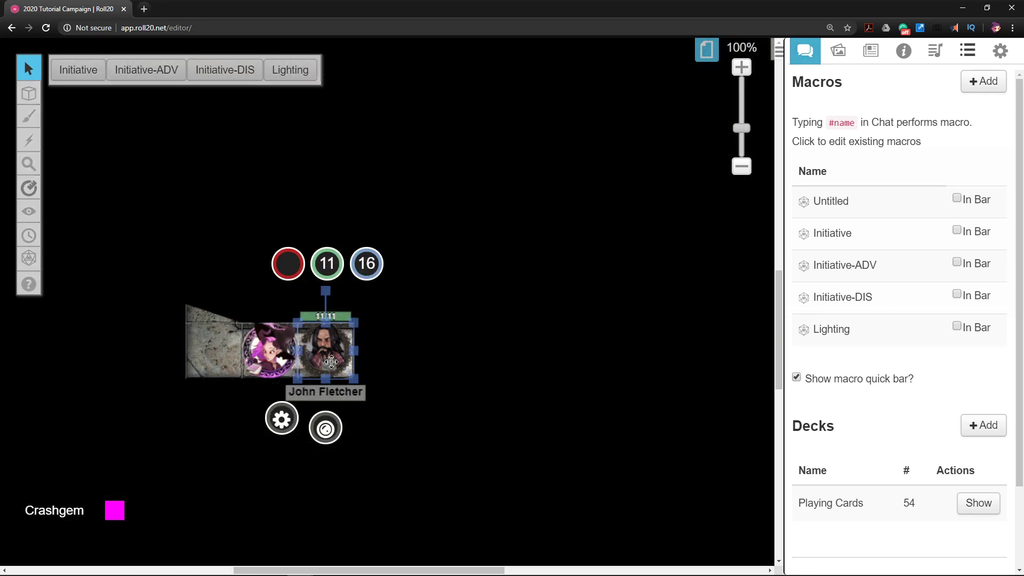
mouse_move(307, 91)
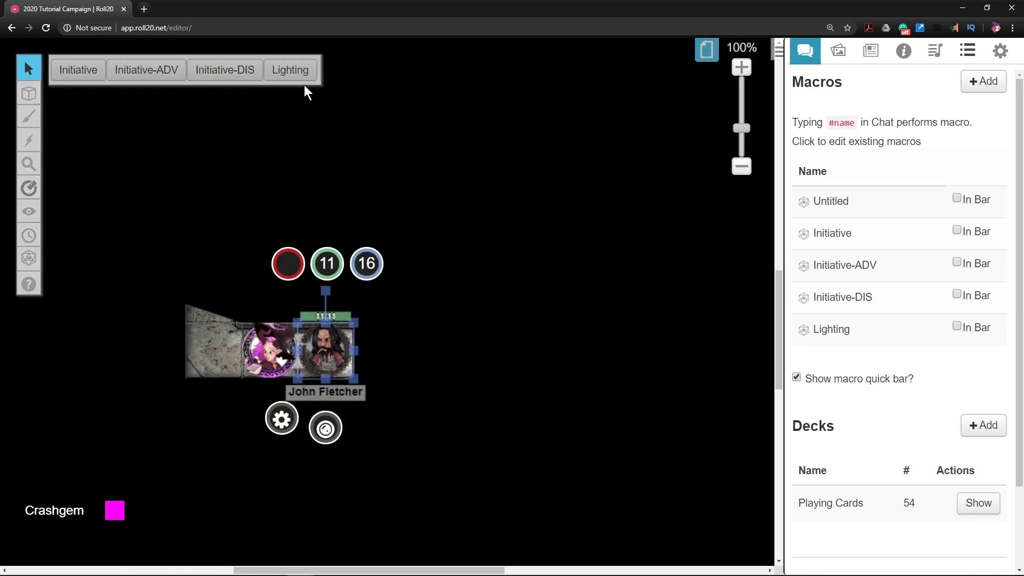
Rerun the Lighting macro and submit the Daylight Spell option for John Fletcher's token.
click(290, 70)
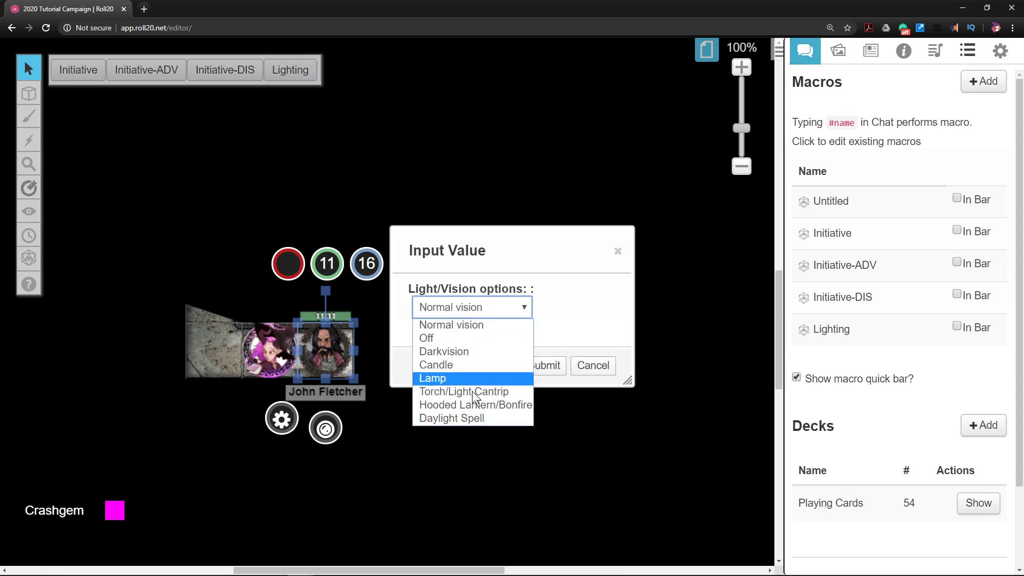
click(451, 419)
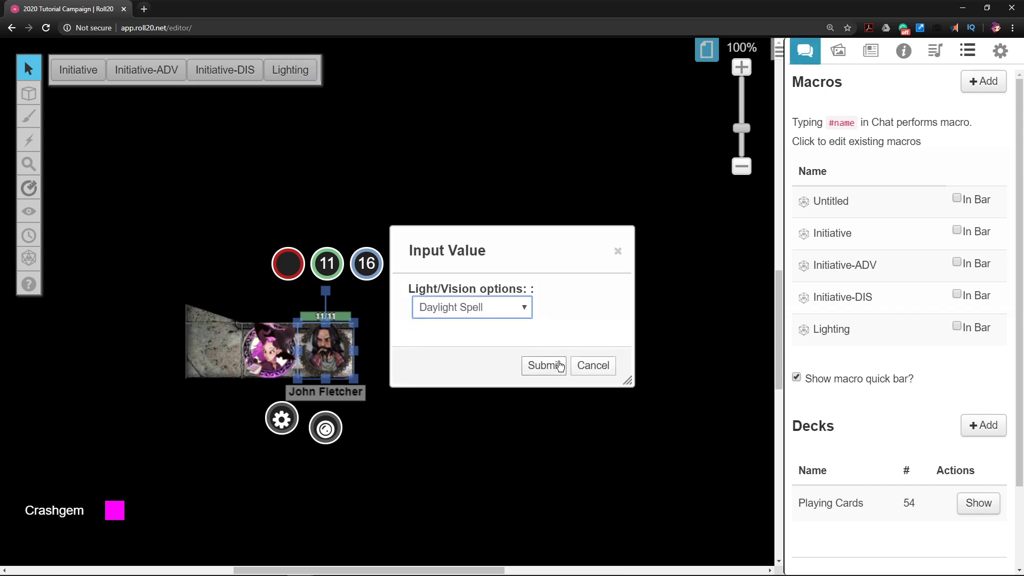
click(543, 365)
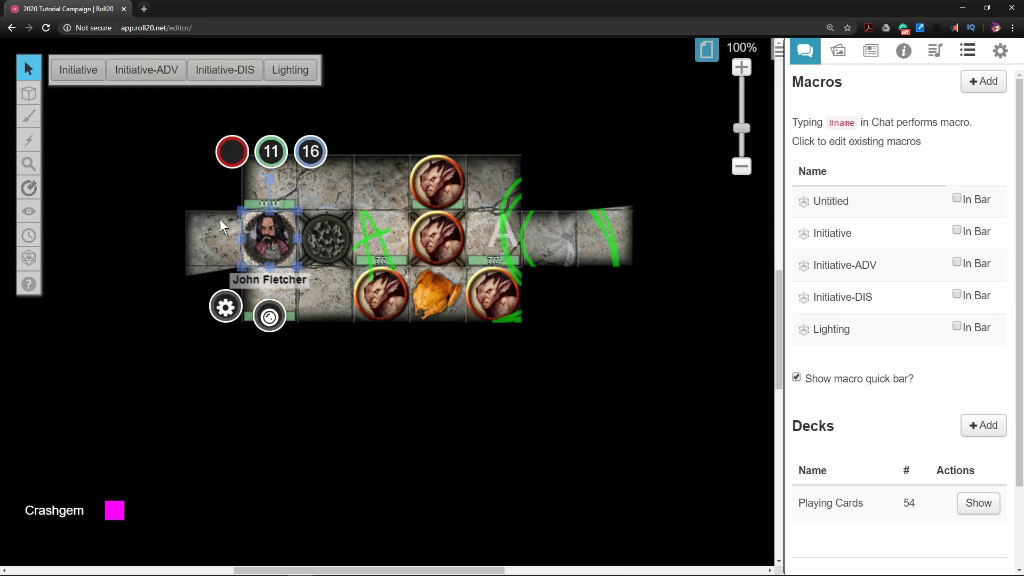
mouse_move(392, 268)
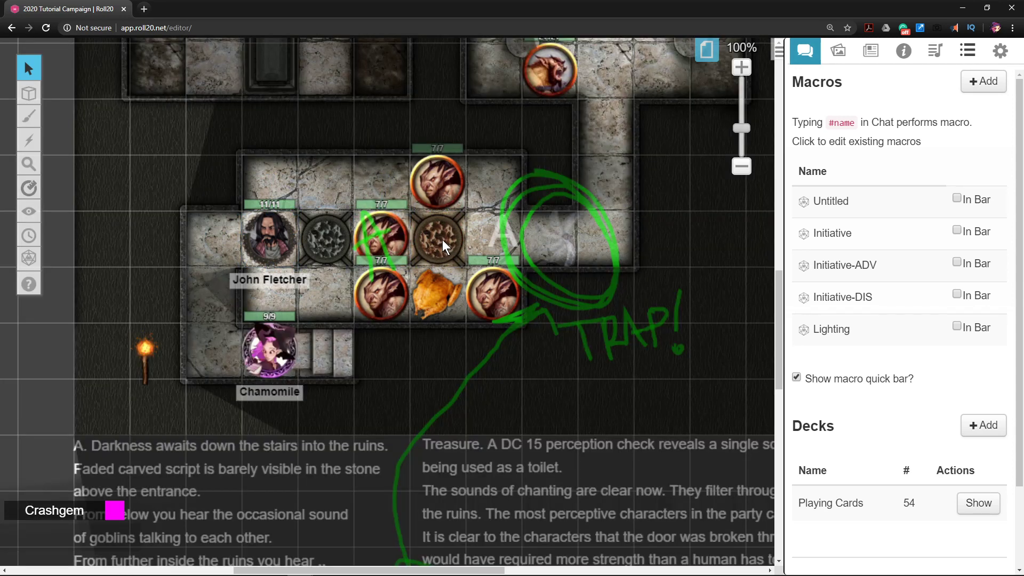
click(28, 93)
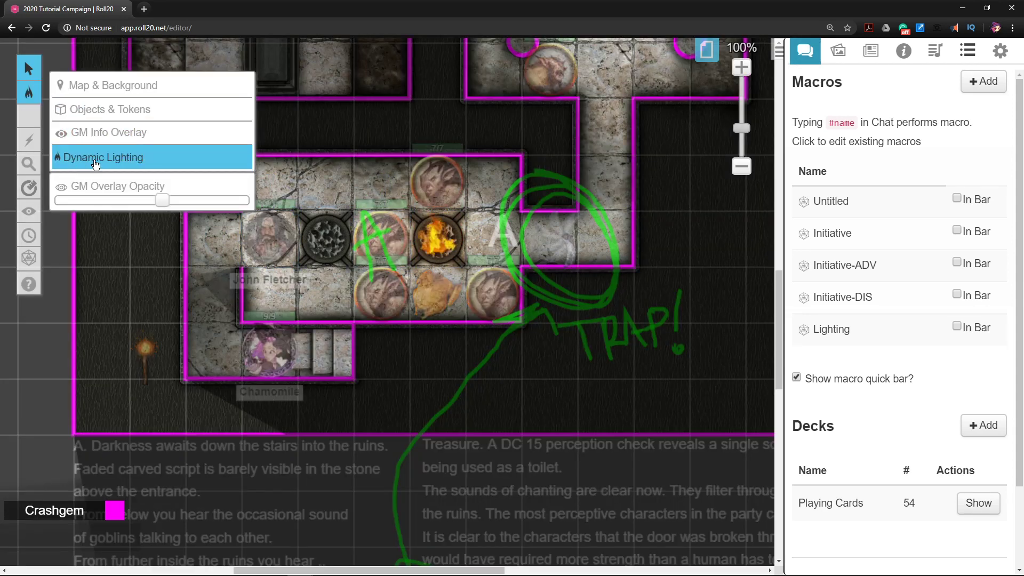
right_click(437, 239)
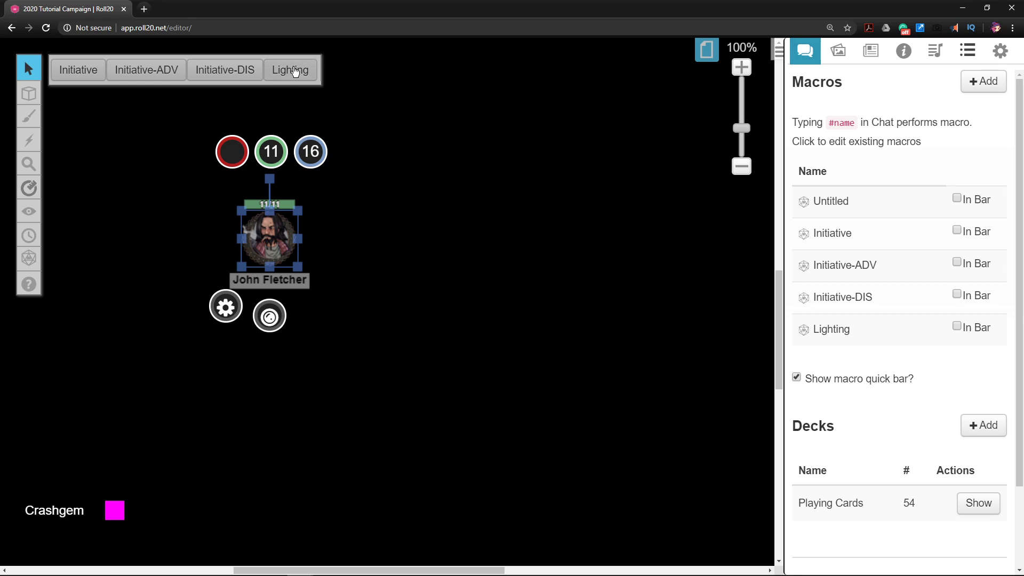
click(269, 315)
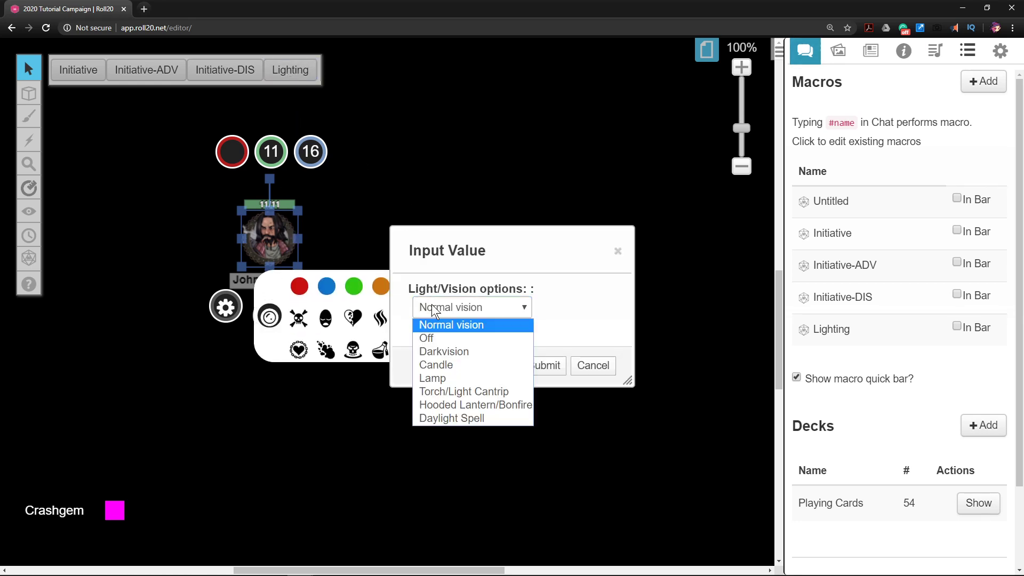
mouse_move(436, 364)
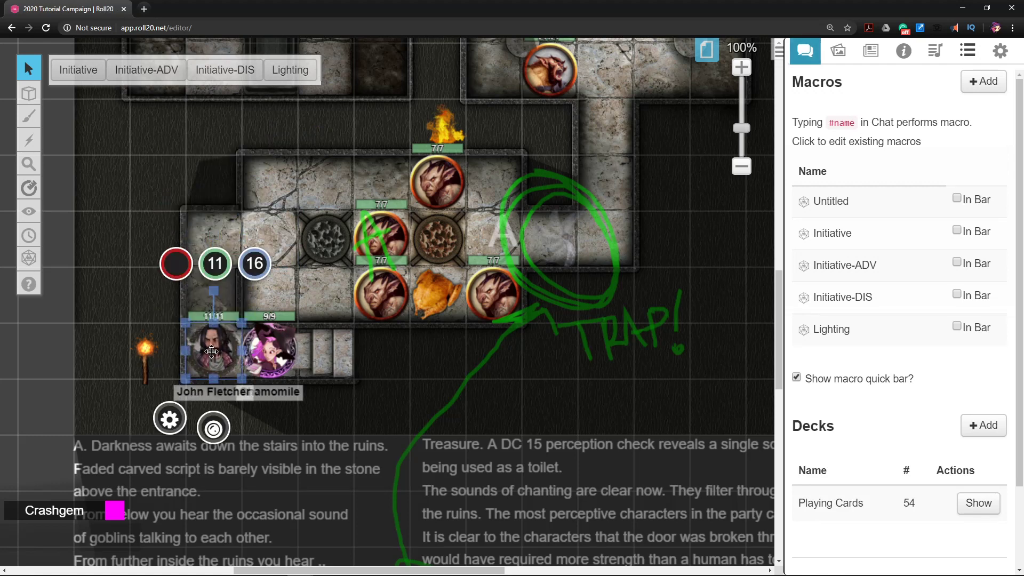
Move John Fletcher's token next to Chamomile and open the goblin's Lighting options.
drag(212, 352, 213, 242)
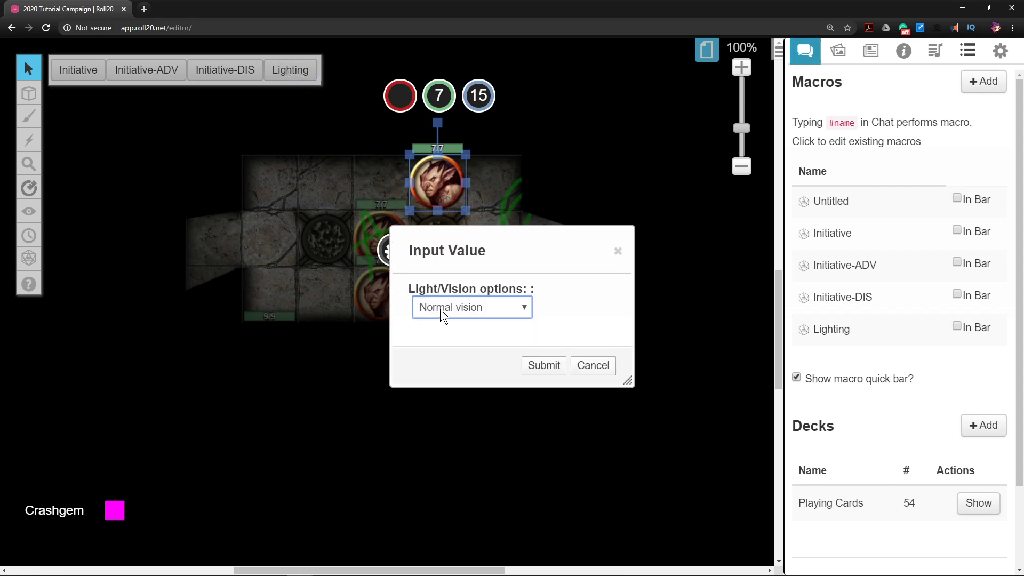
click(470, 308)
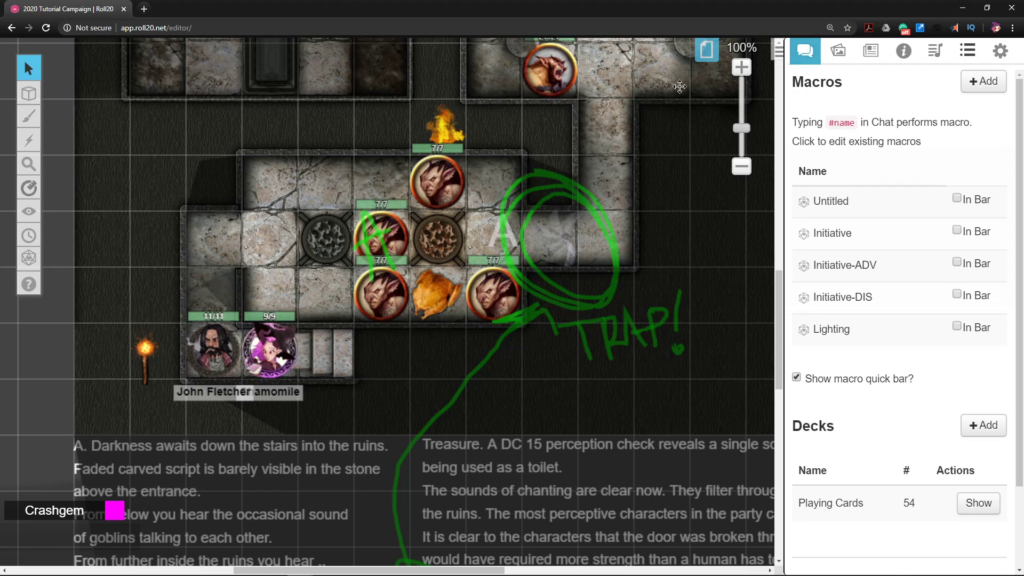
mouse_move(492, 335)
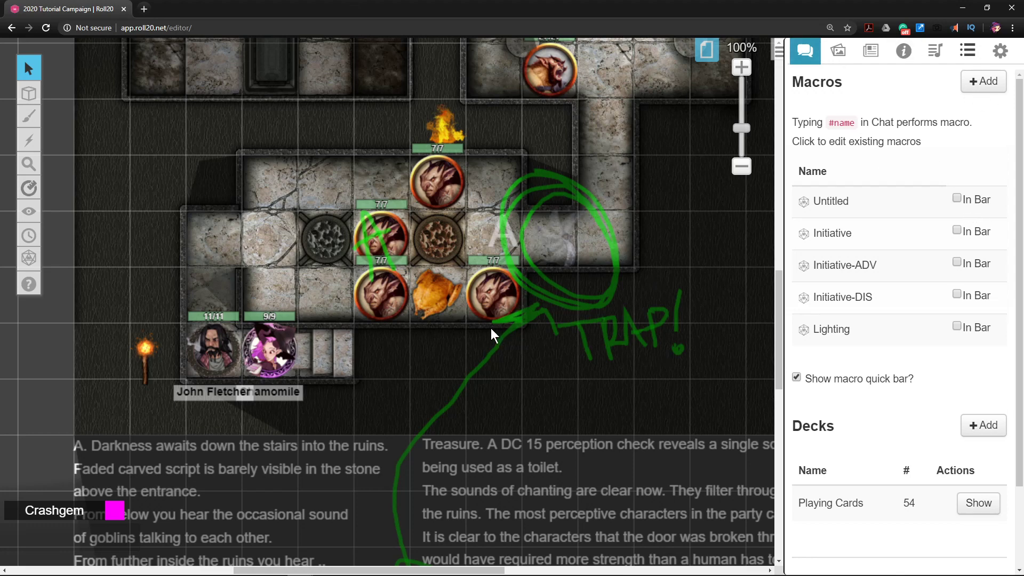